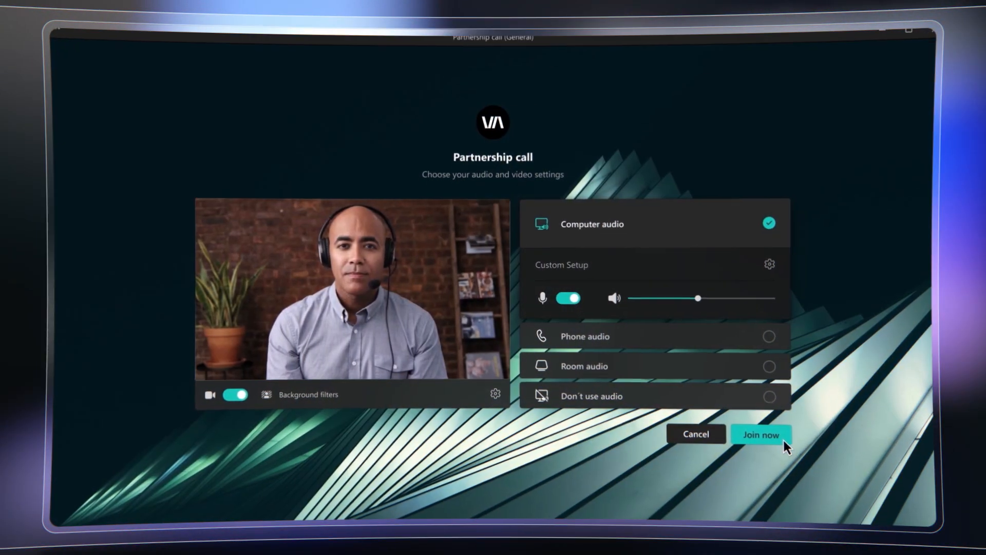
Join the Partnership call and let only organizers and co-organizers present
click(760, 434)
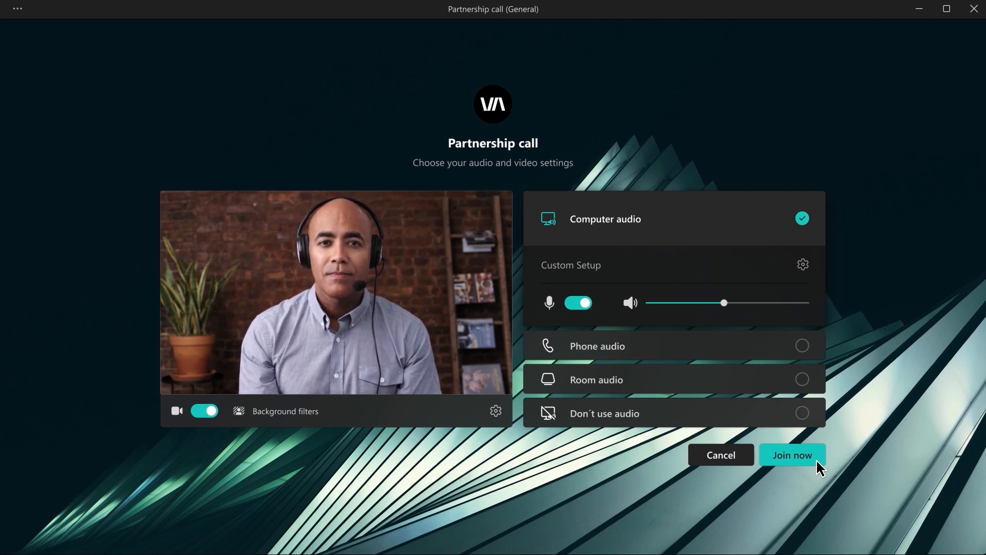
click(793, 455)
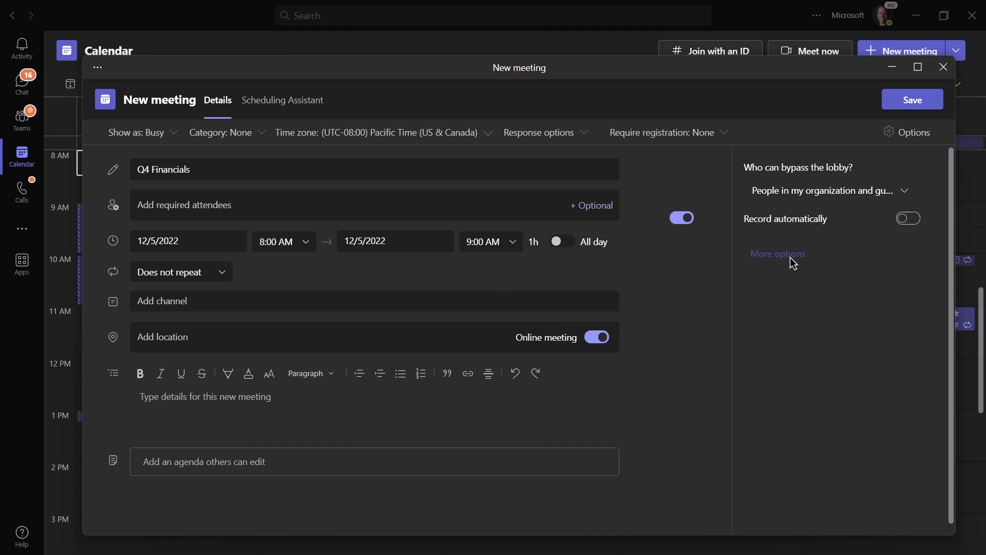
click(778, 253)
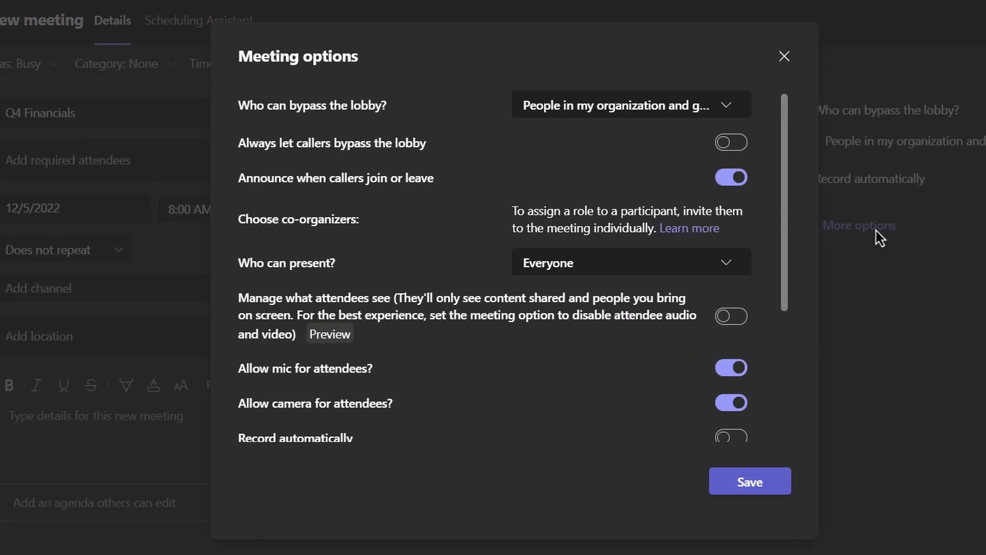
mouse_move(736, 110)
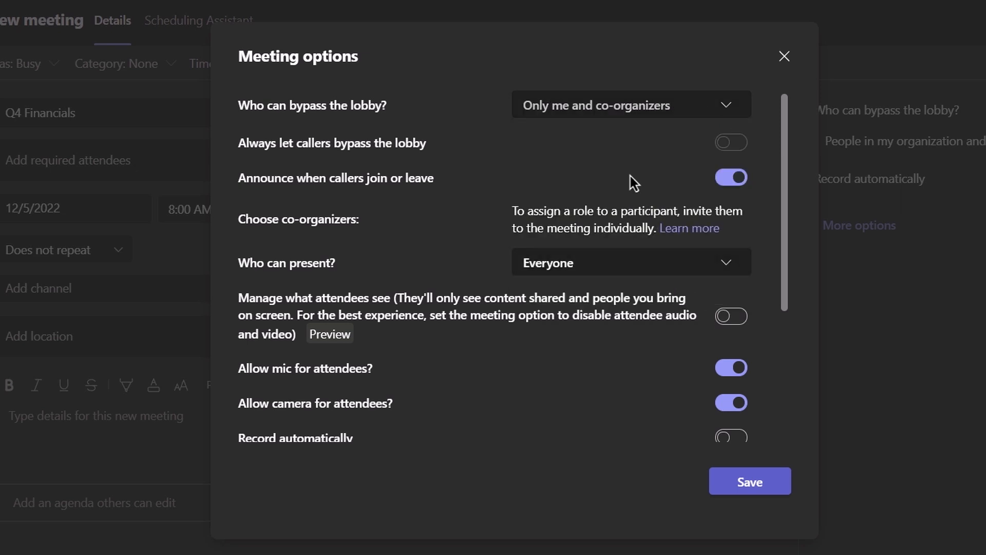
click(629, 261)
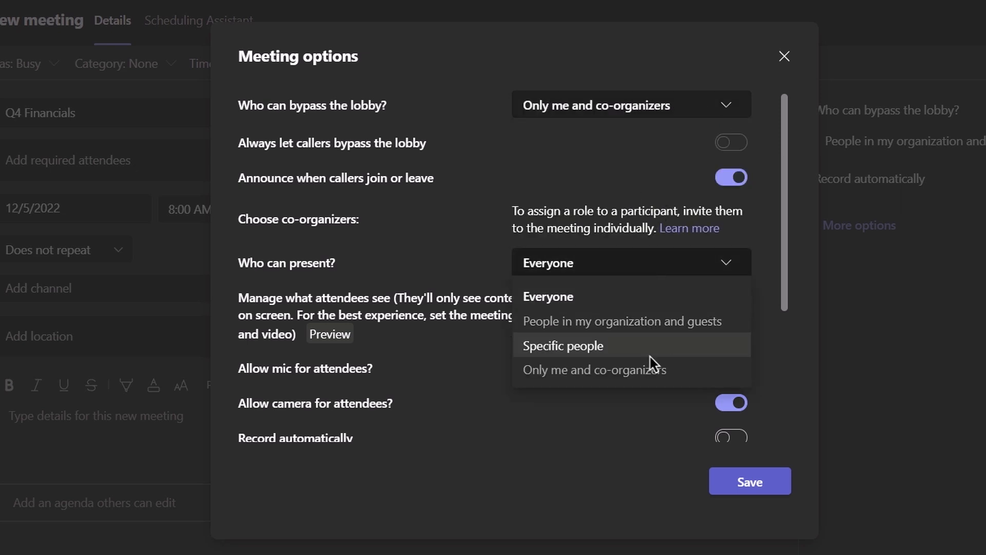
click(591, 370)
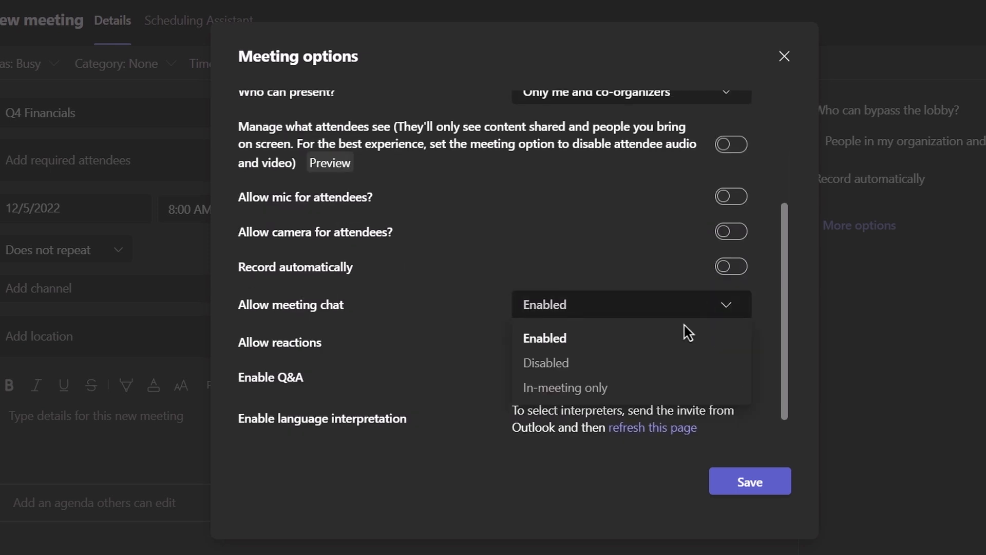
Set the meeting chat permission, then start a Client call templated meeting
click(784, 56)
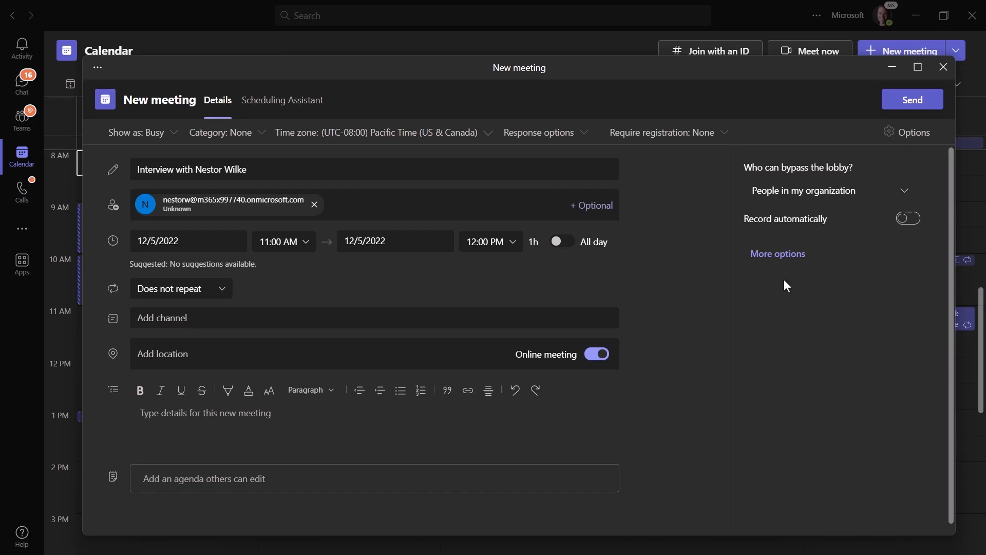
click(777, 253)
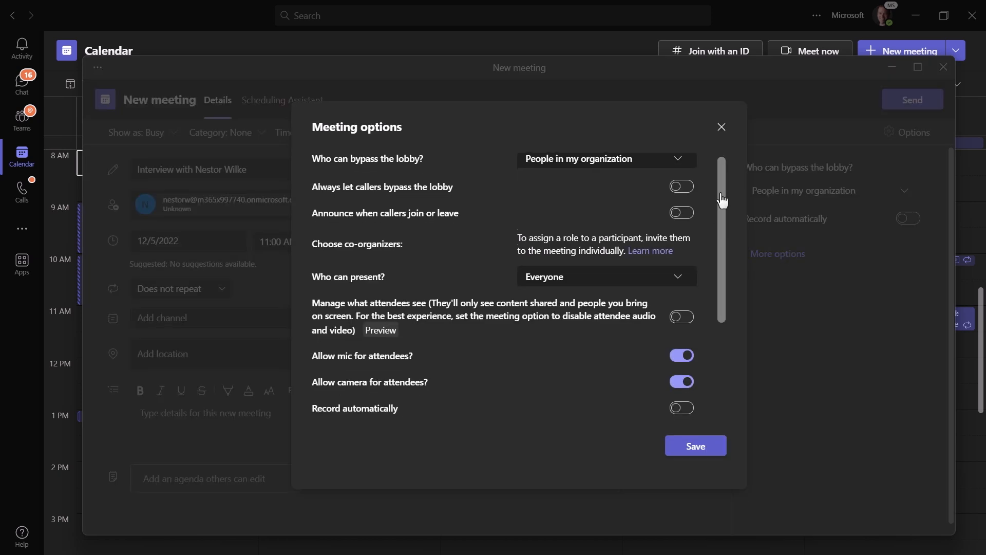
scroll(down, 3)
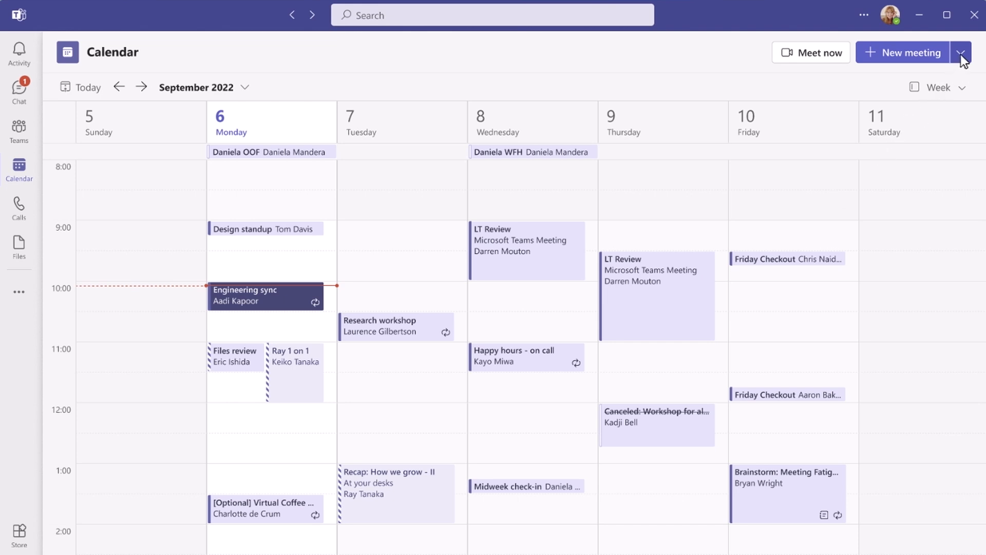
click(960, 53)
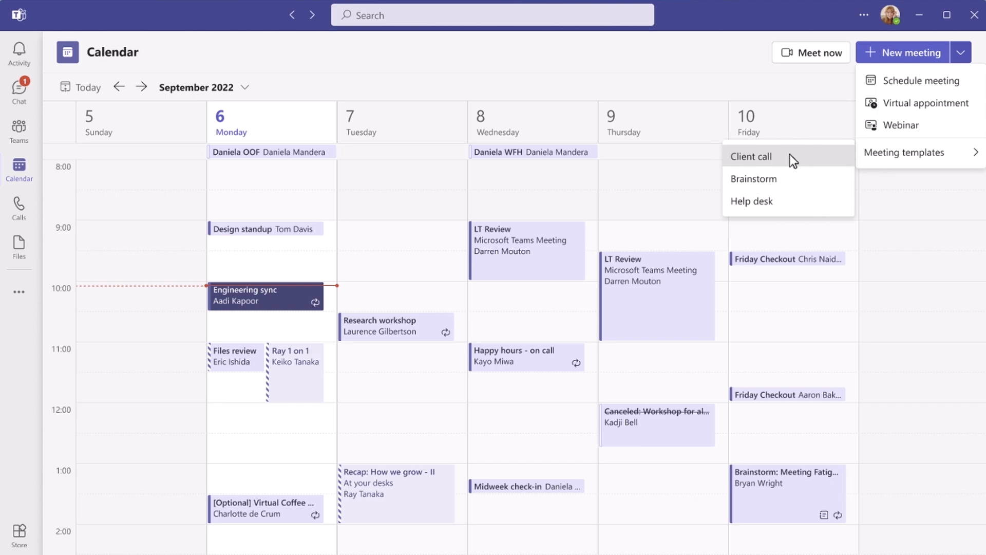
click(751, 156)
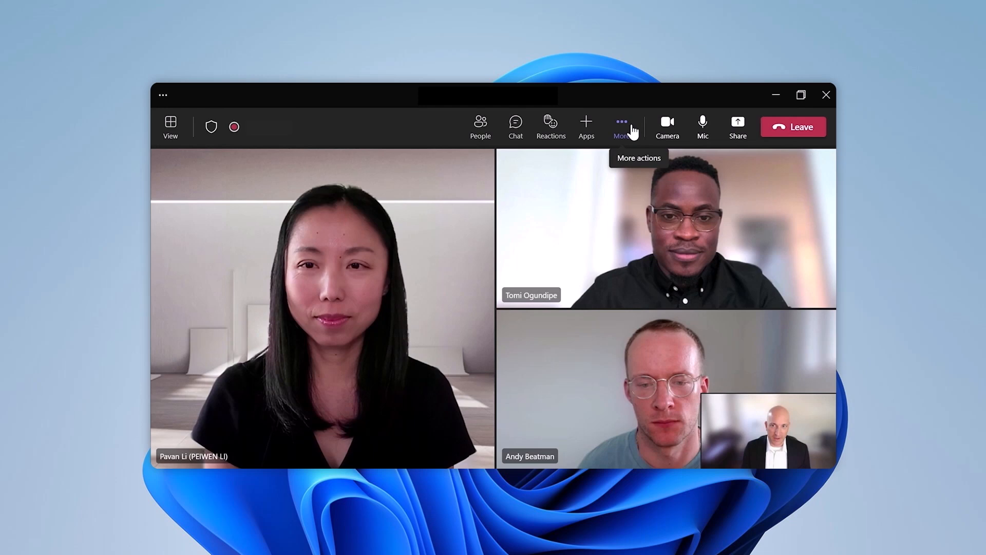
Enable live captions with Chinese (Simplified, China) as spoken language, then view subtitle languages
click(621, 127)
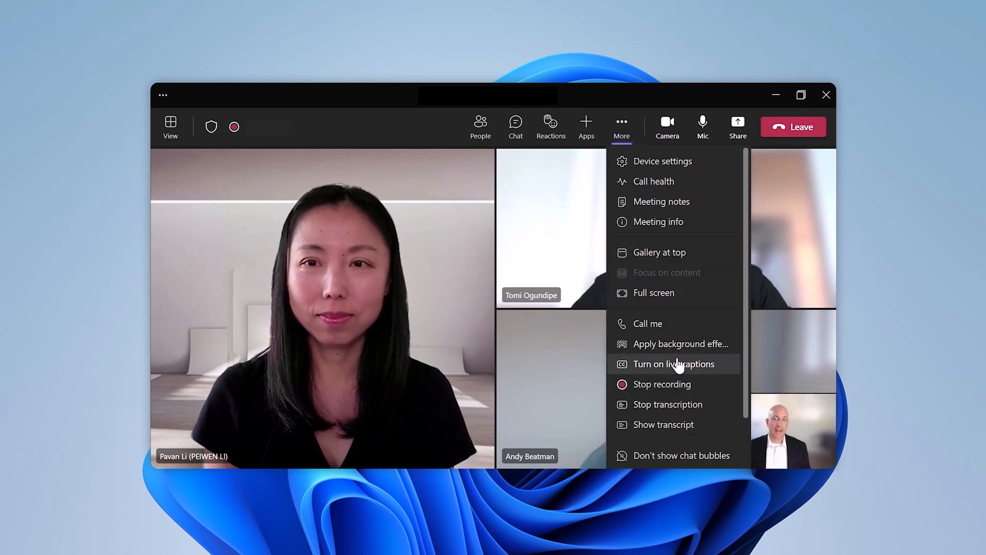
click(673, 364)
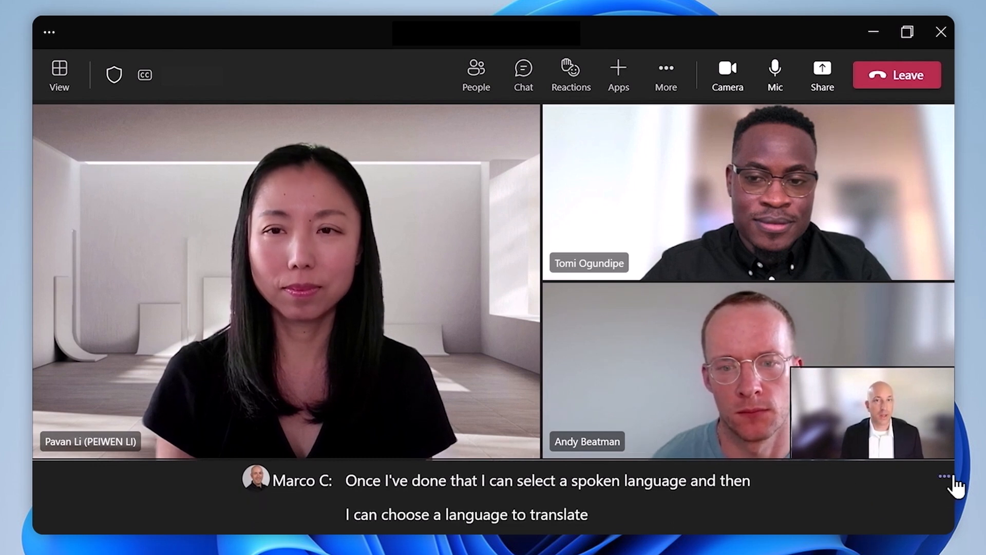
click(944, 477)
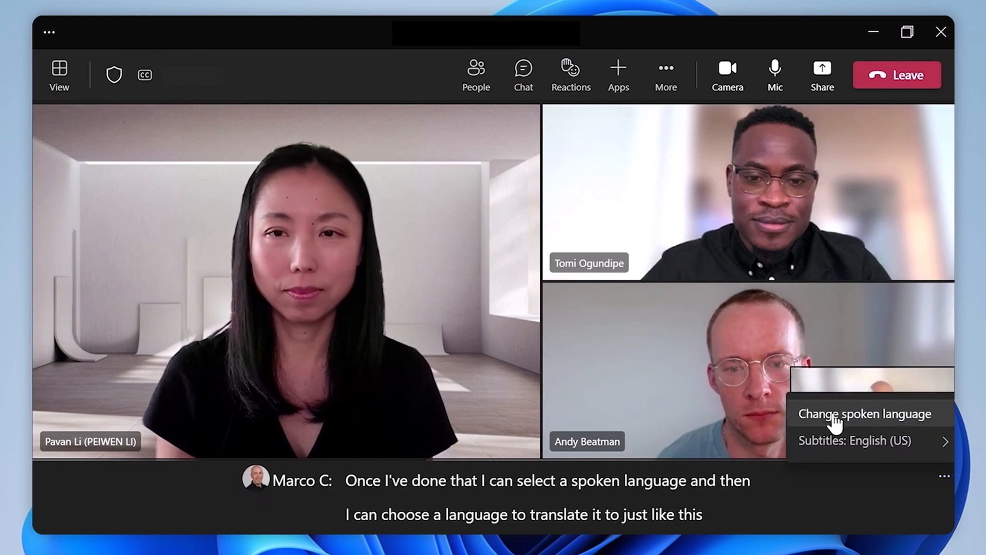
click(864, 413)
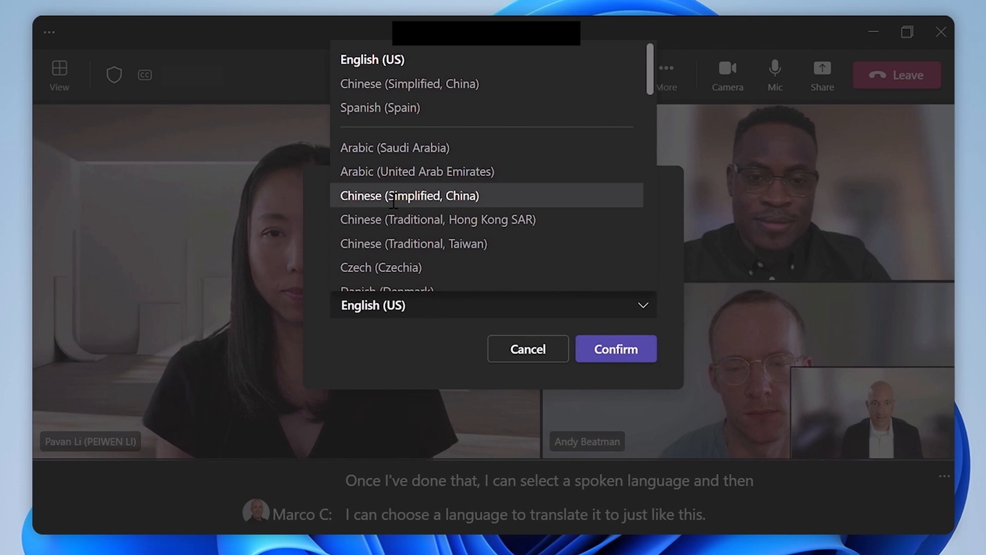
click(408, 195)
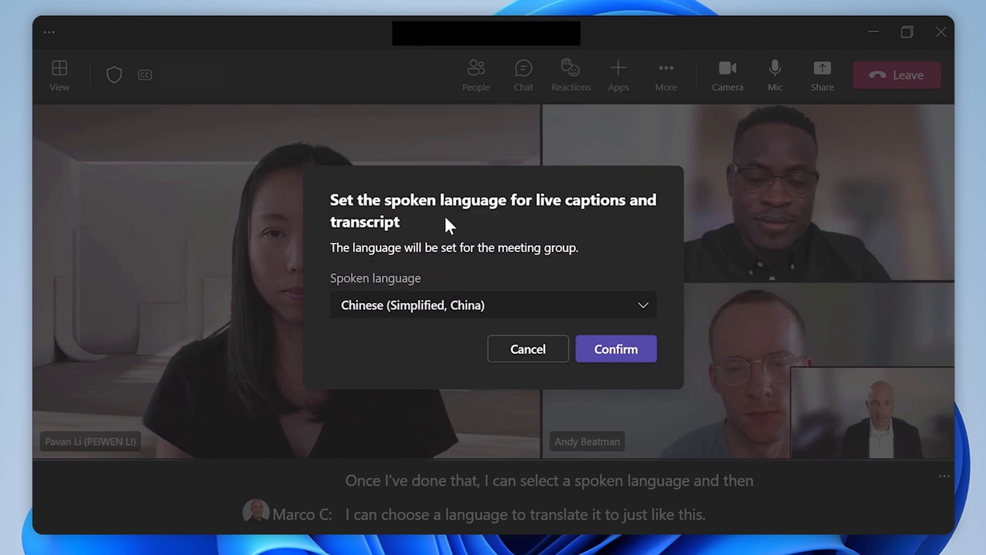
click(615, 348)
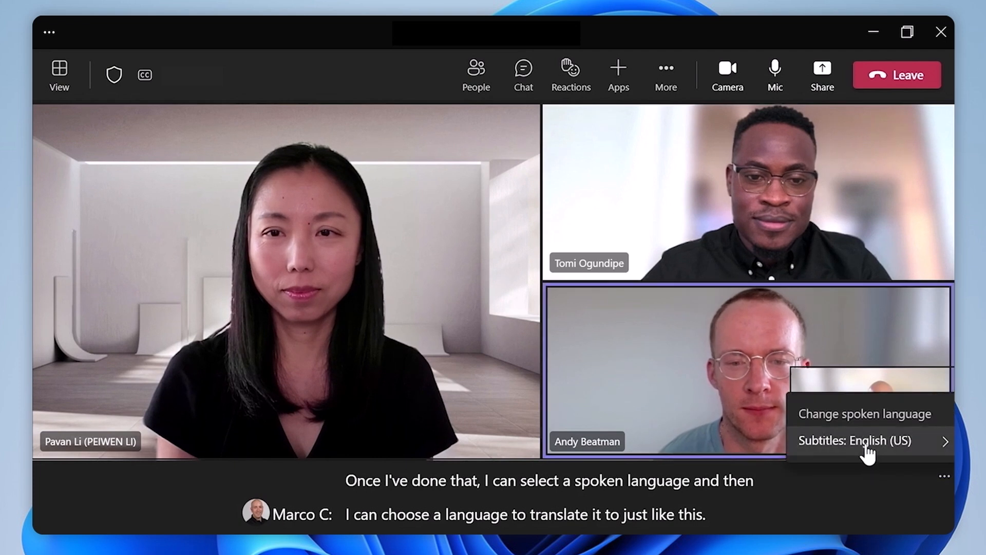
click(855, 440)
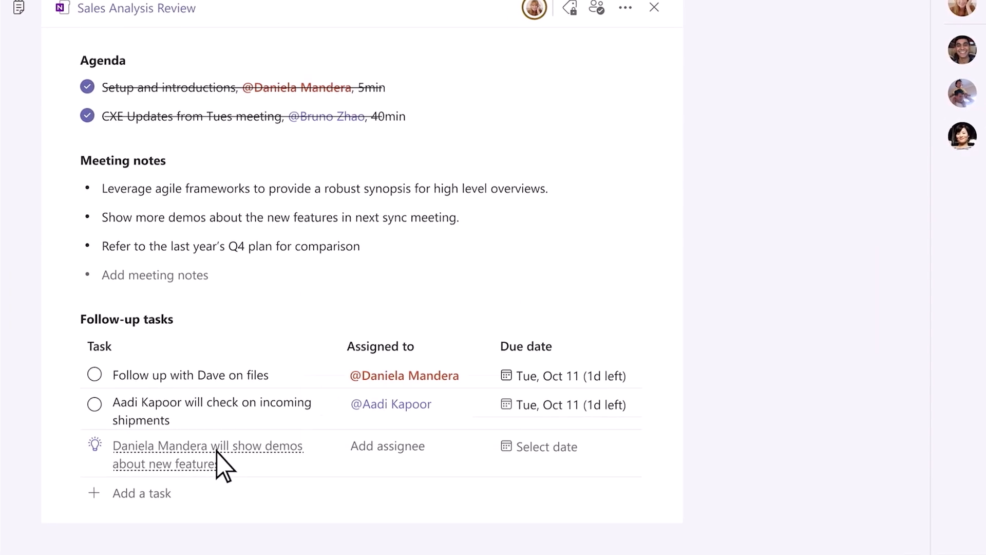
Open the demo-new-features follow-up suggestion card, then hide its transcript context
click(93, 445)
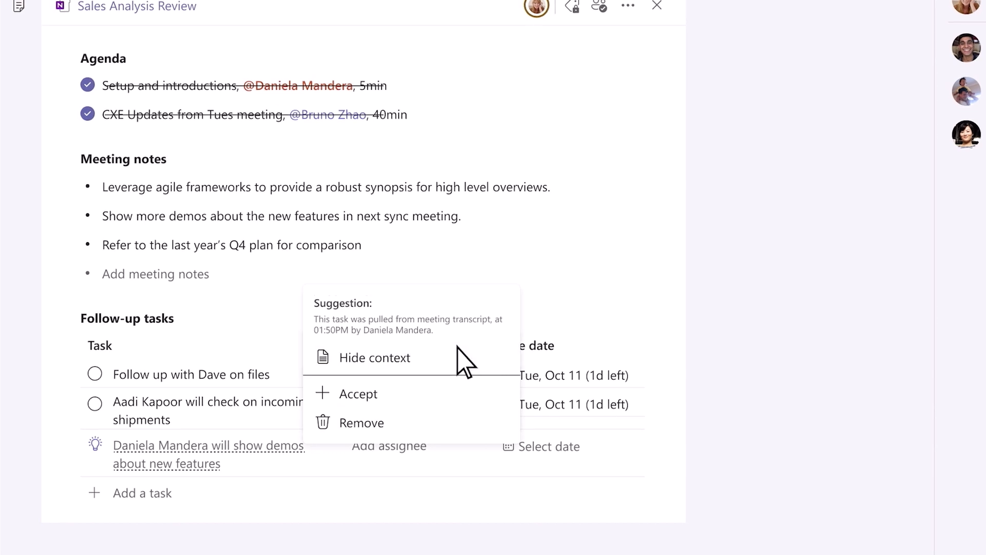
click(376, 357)
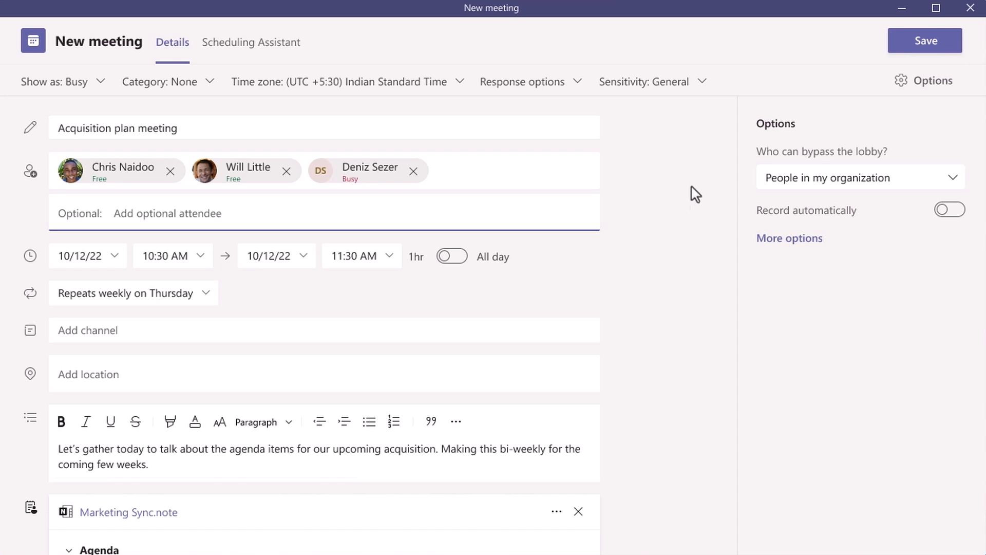
mouse_move(707, 91)
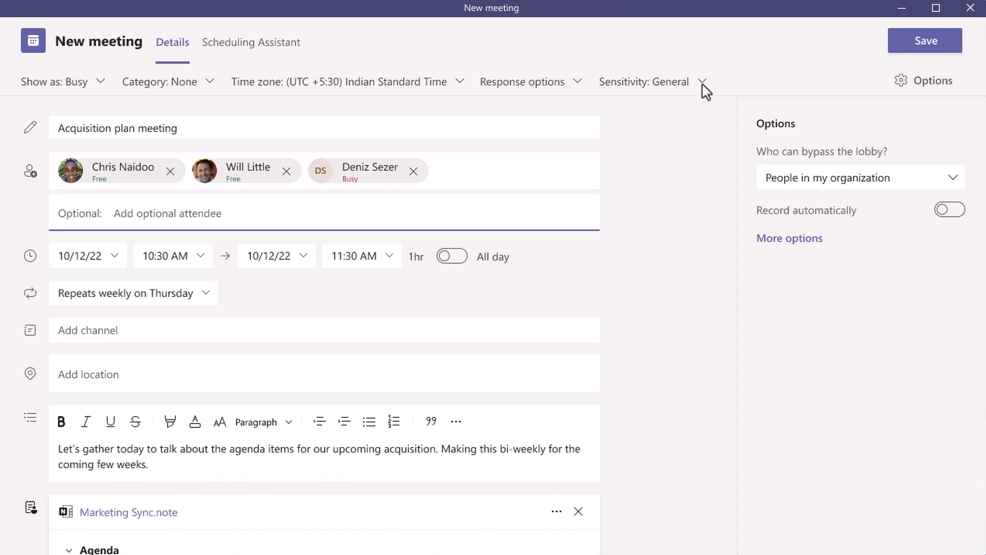
Set the Acquisition plan meeting's sensitivity label to Highly confidential
click(703, 82)
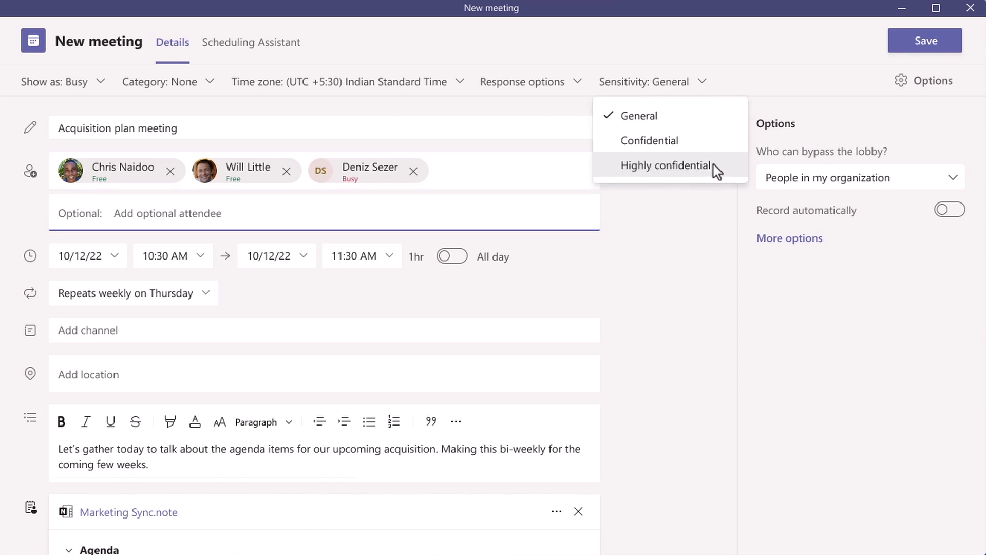
click(666, 165)
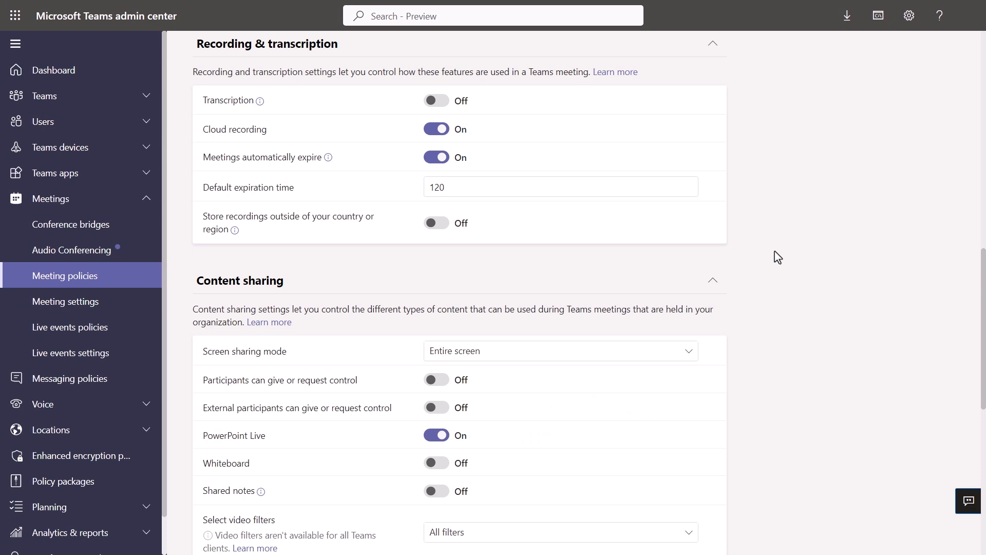
click(435, 128)
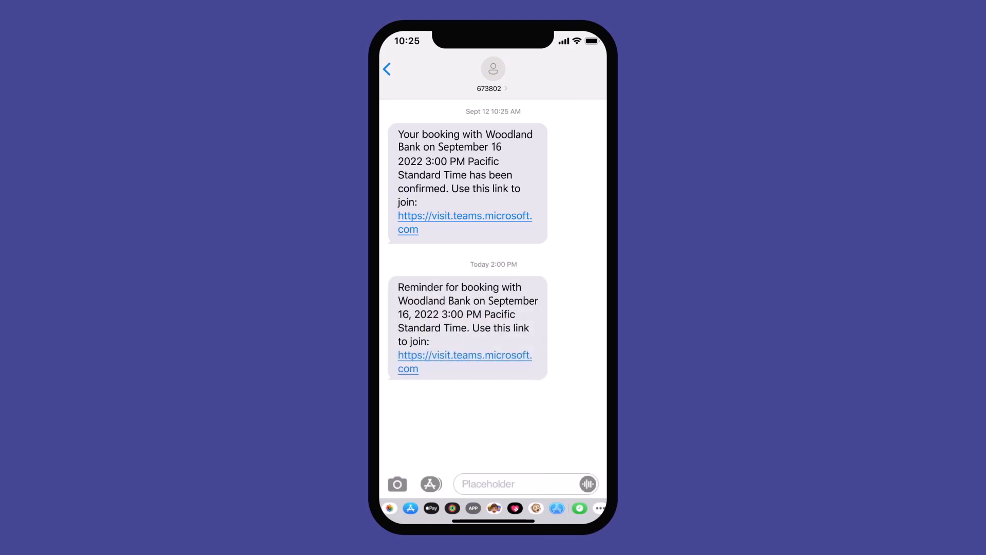
Join the appointment from the reminder link and allow camera and microphone
click(465, 362)
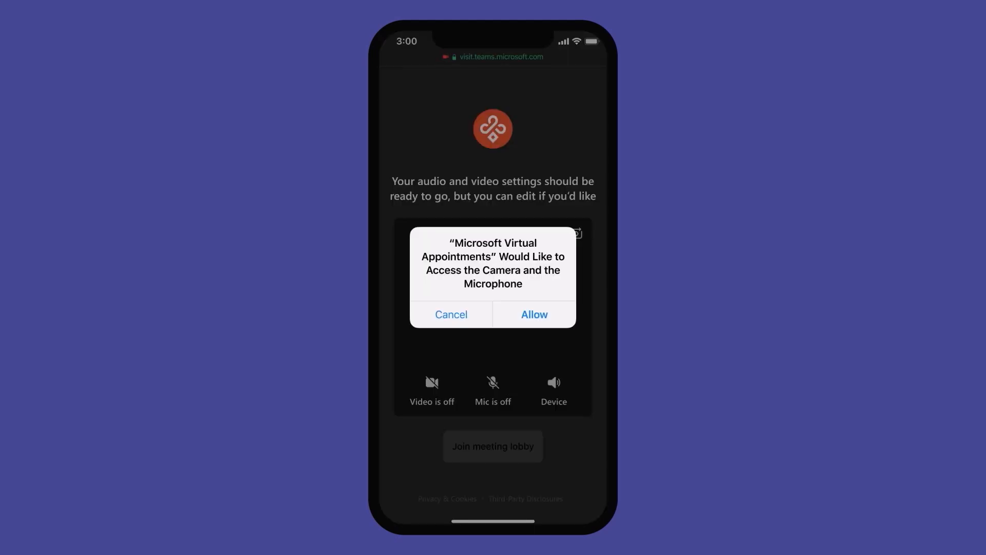
click(532, 314)
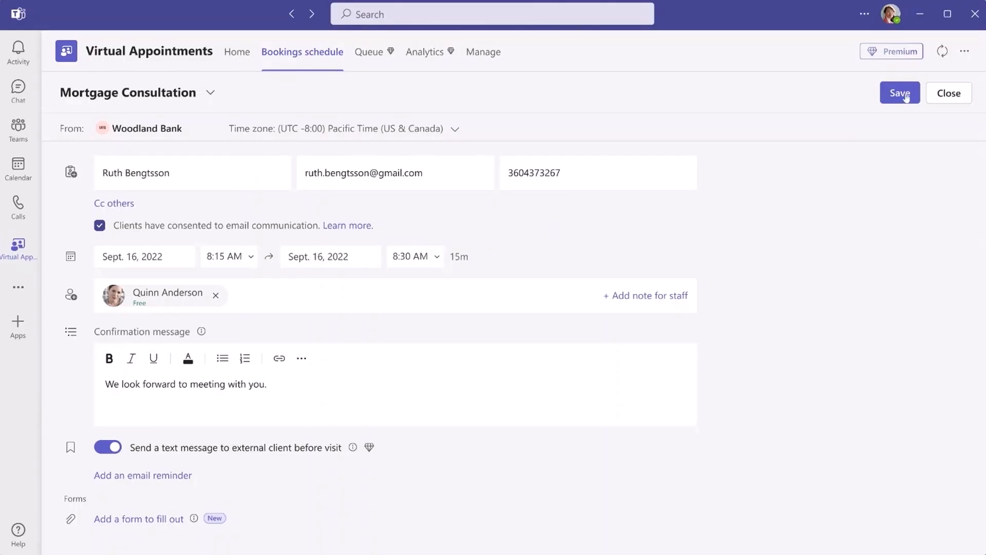
Save the Mortgage Consultation booking, check the queue and client chat, then open Analytics
click(899, 92)
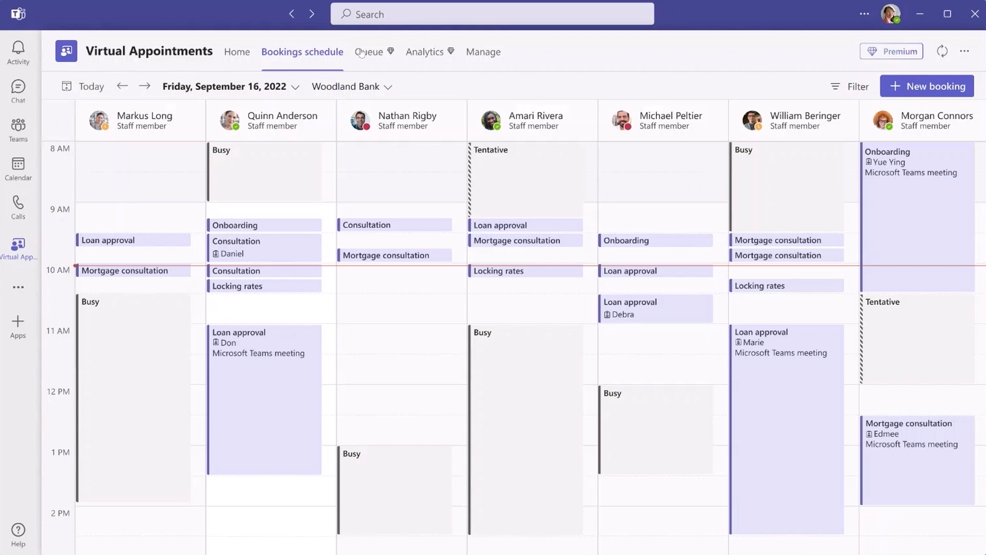
click(368, 51)
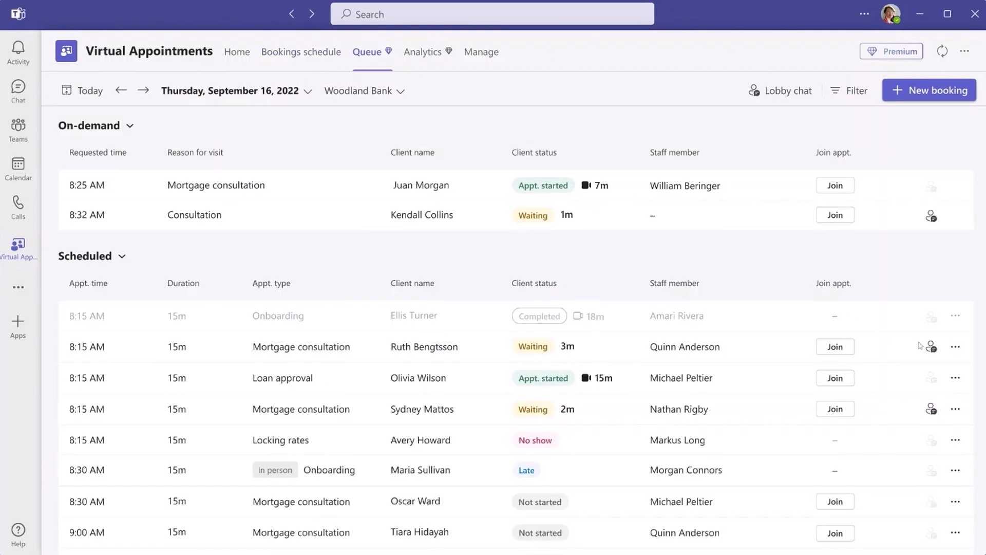
click(931, 345)
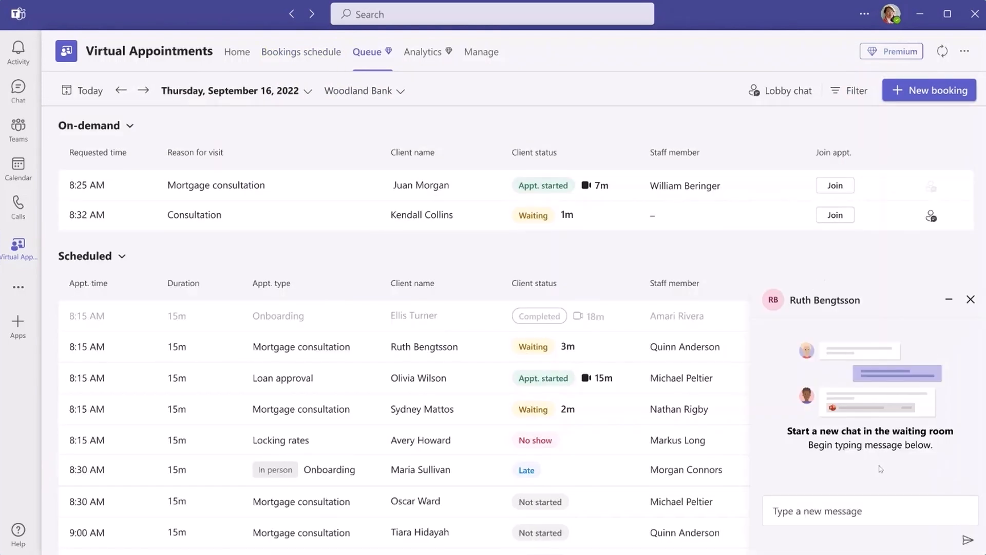
click(423, 51)
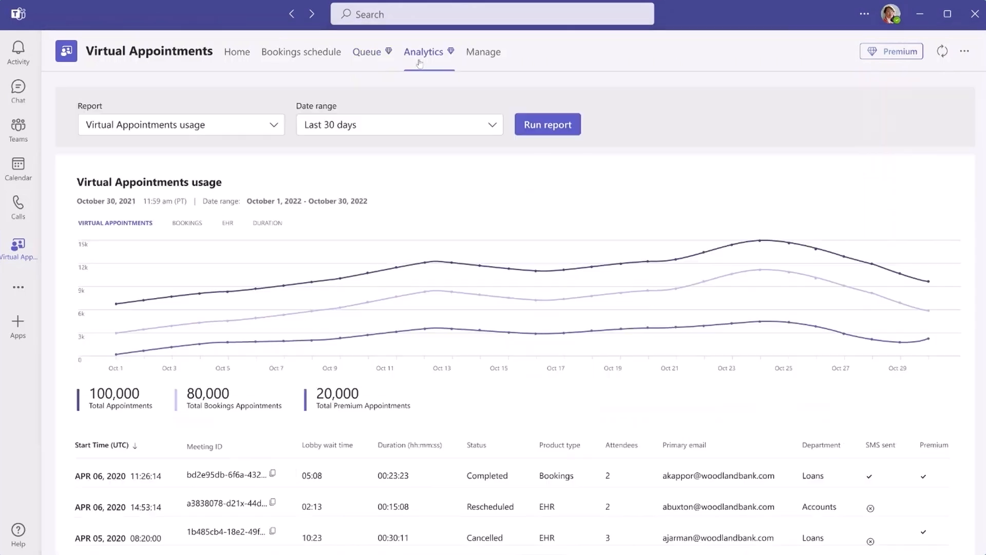
mouse_move(761, 325)
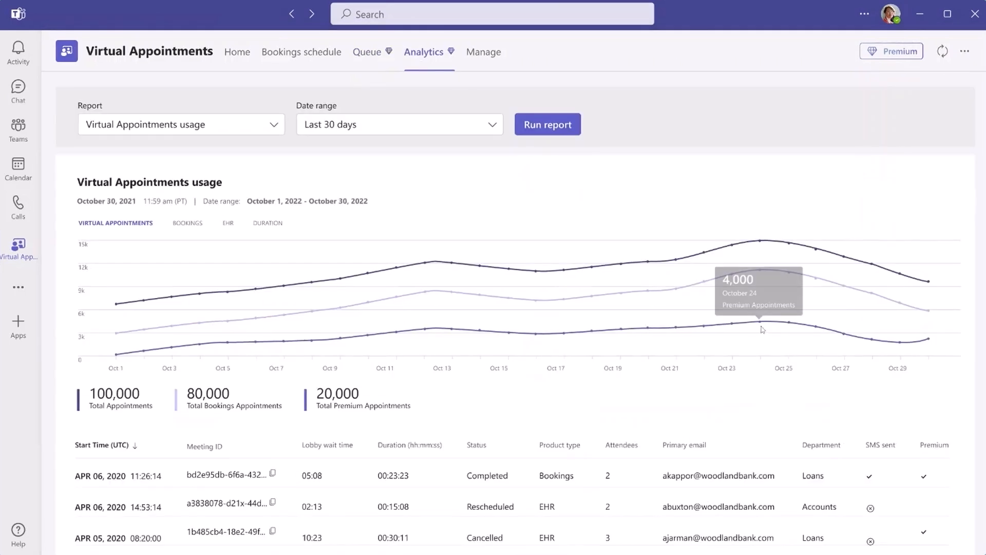
click(368, 51)
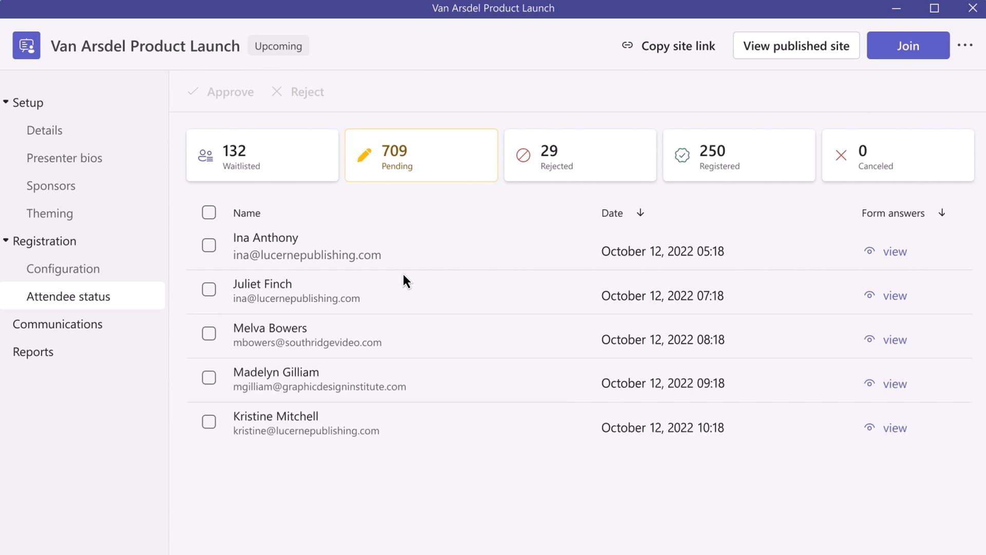
Scroll through the Van Arsdel Product Launch attendee status list
scroll(down, 3)
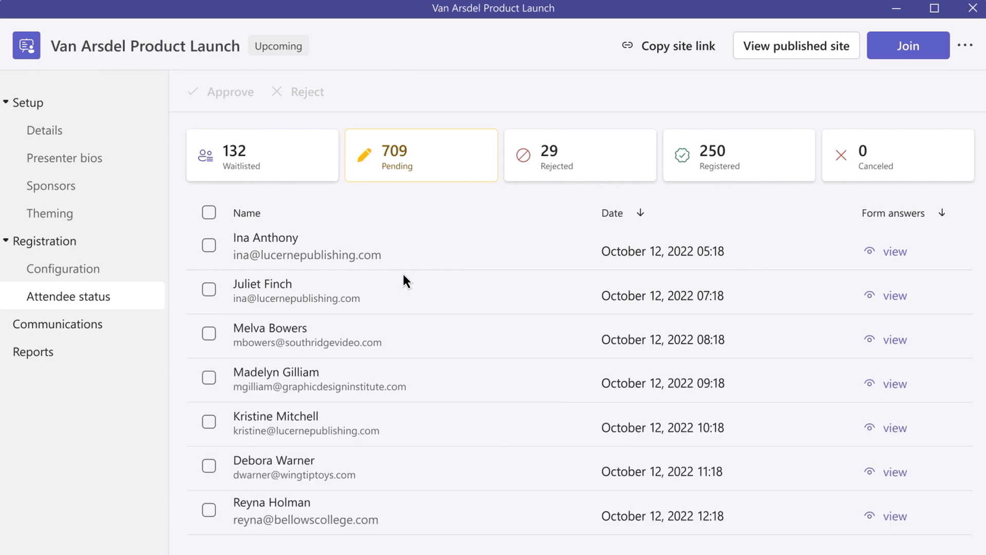
scroll(down, 3)
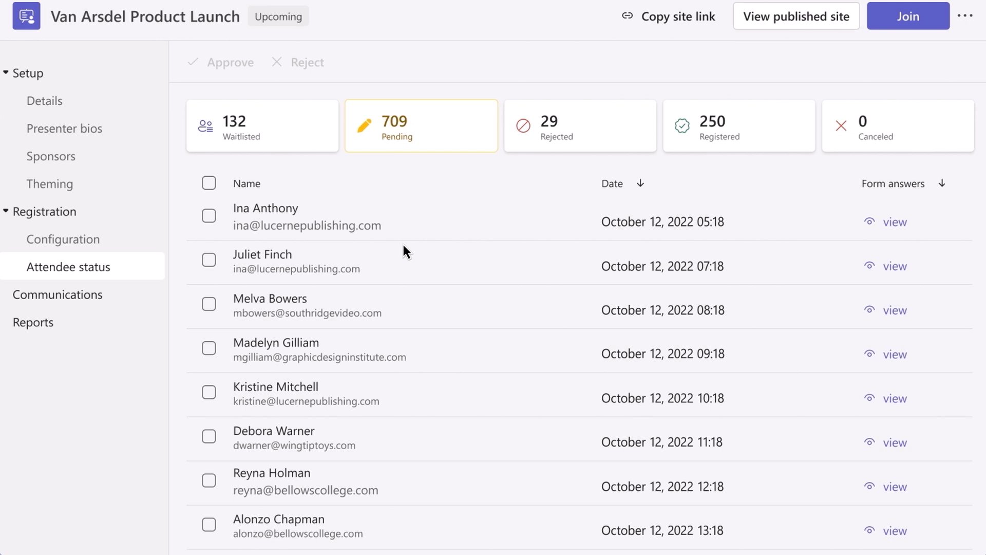
mouse_move(824, 227)
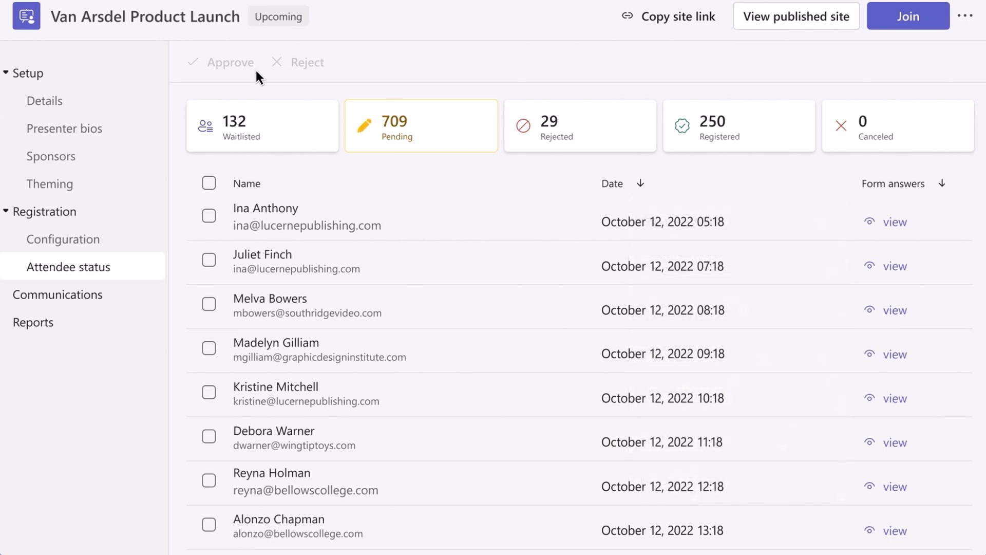
Preview the webinar's Countdown reminder email
click(54, 294)
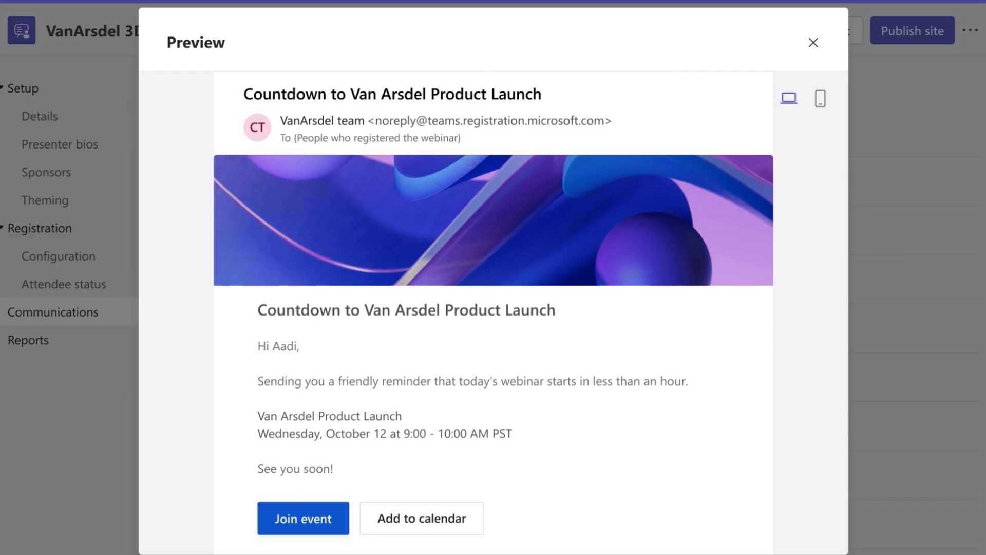
click(813, 43)
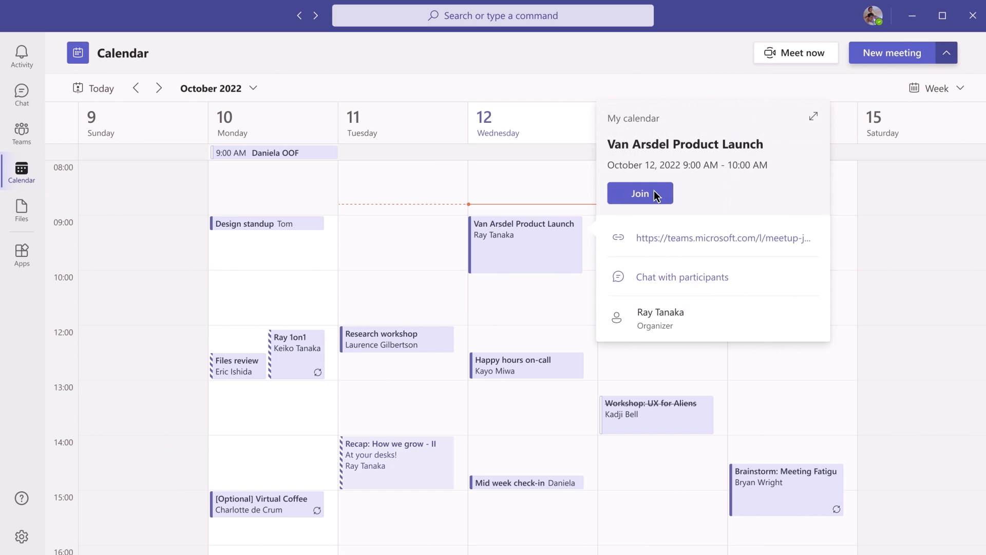
Join the Van Arsdel Product Launch and bring both presenters on screen
click(639, 193)
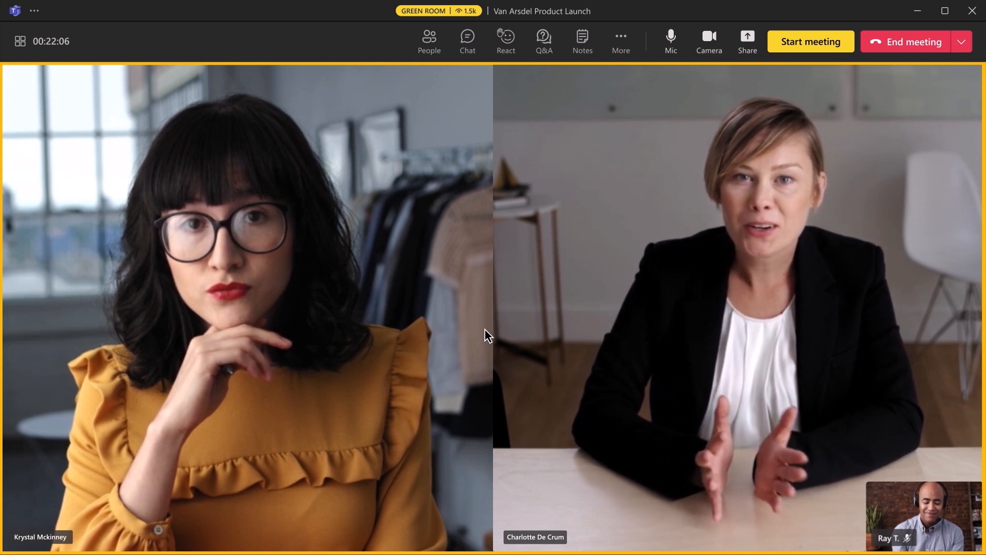
click(544, 41)
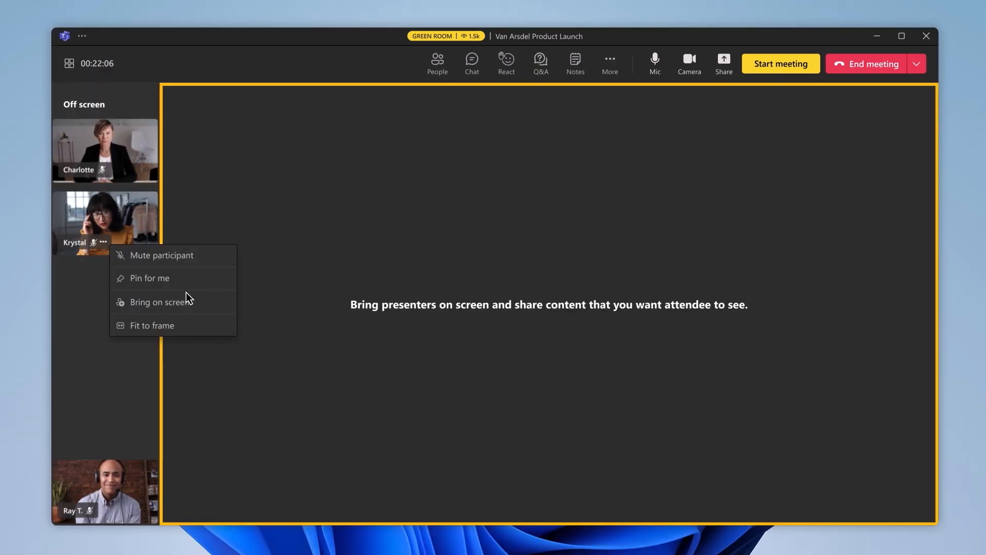
click(160, 302)
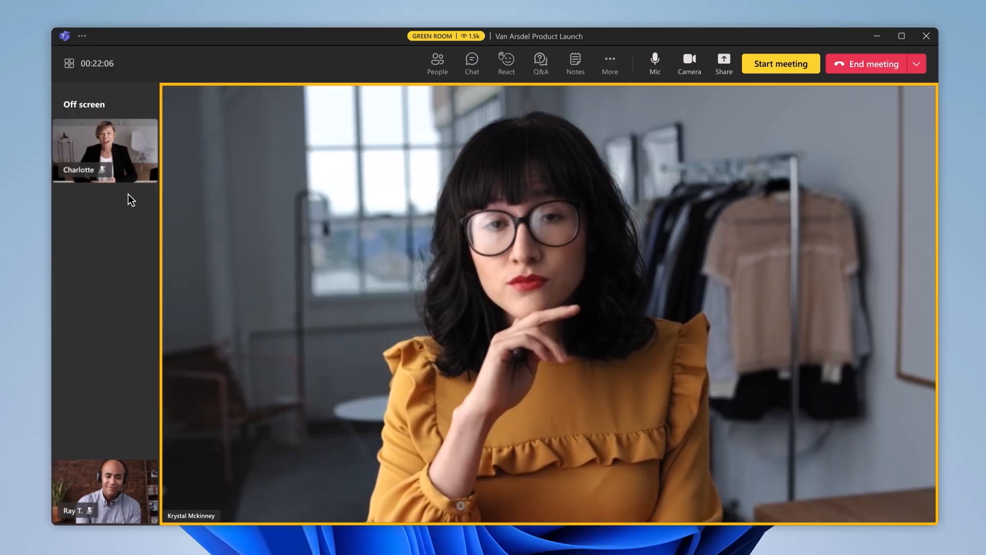
click(111, 170)
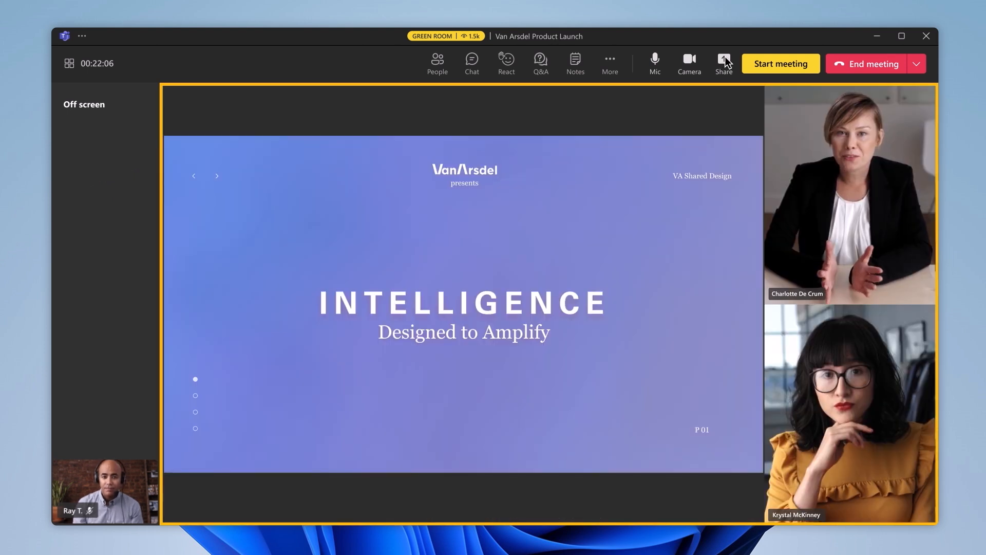
click(780, 63)
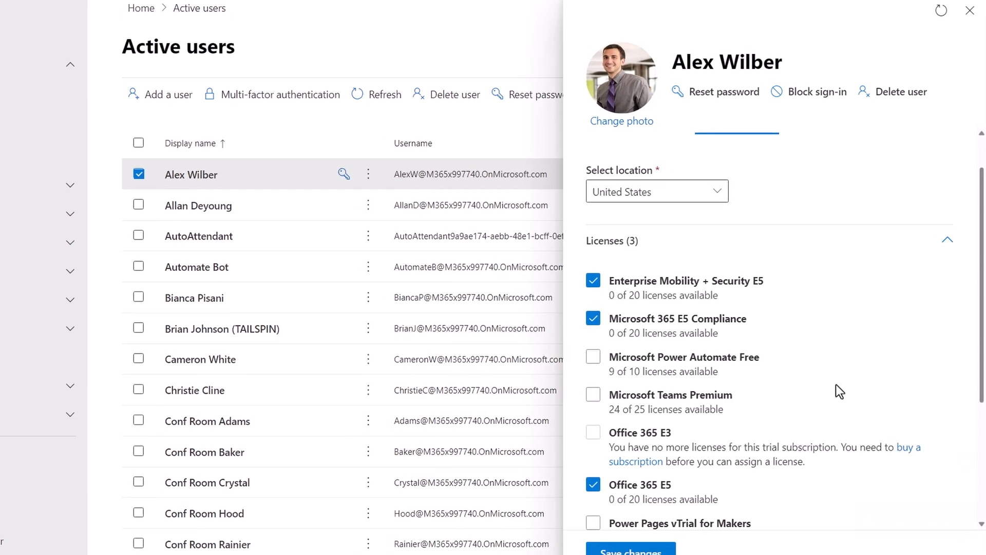
Tick Microsoft Teams Premium in the user's licenses and save
scroll(down, 3)
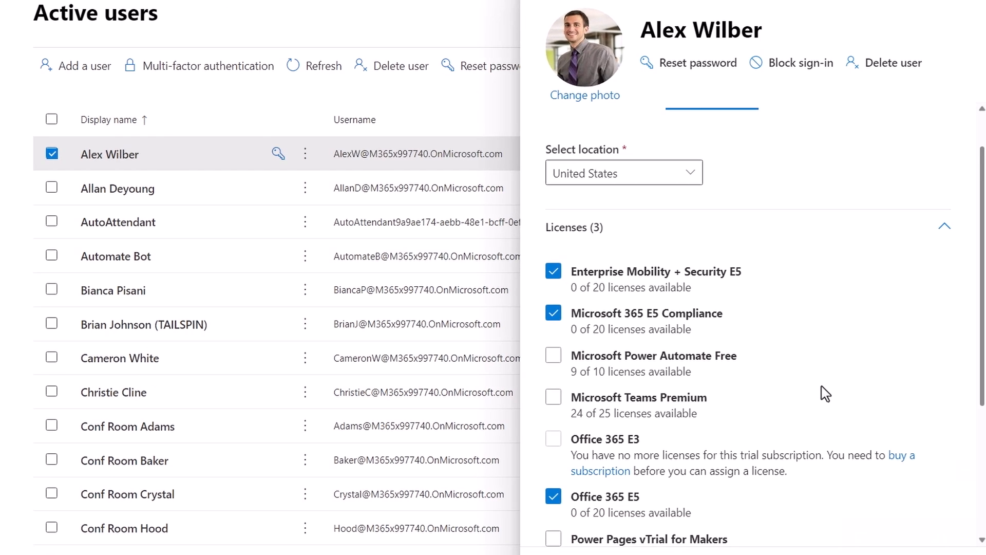
click(552, 397)
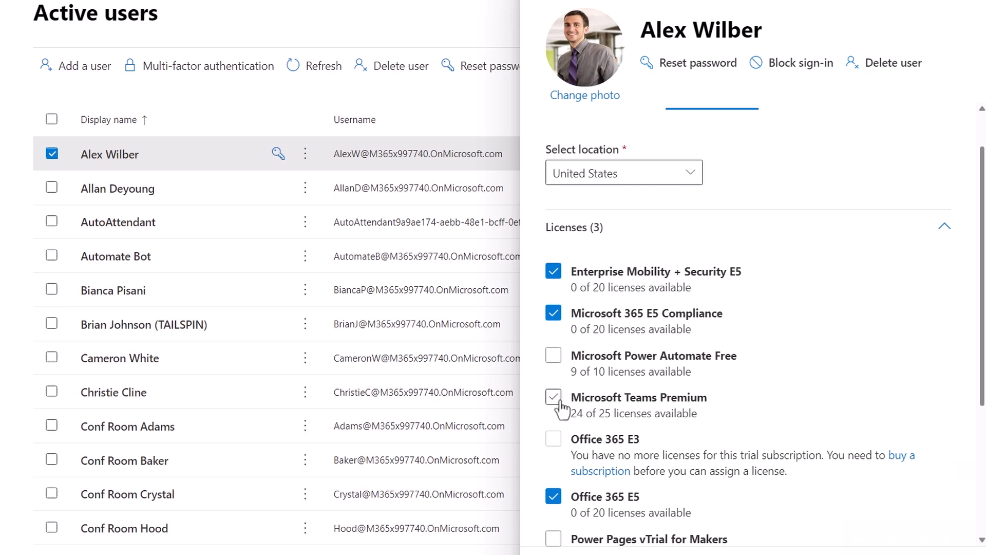
click(552, 397)
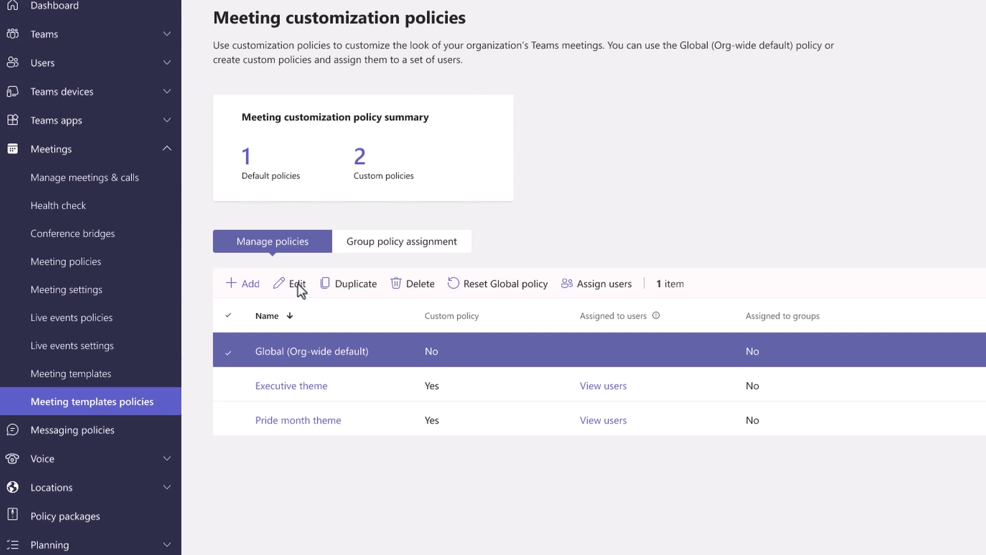
Open the Global (Org-wide default) customization policy and start adding a meeting theme
click(296, 283)
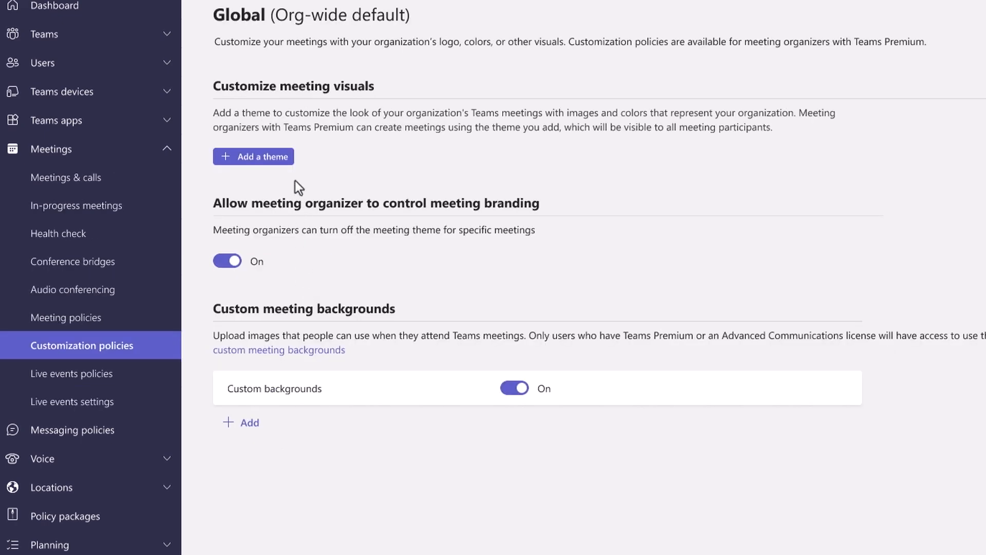
click(253, 156)
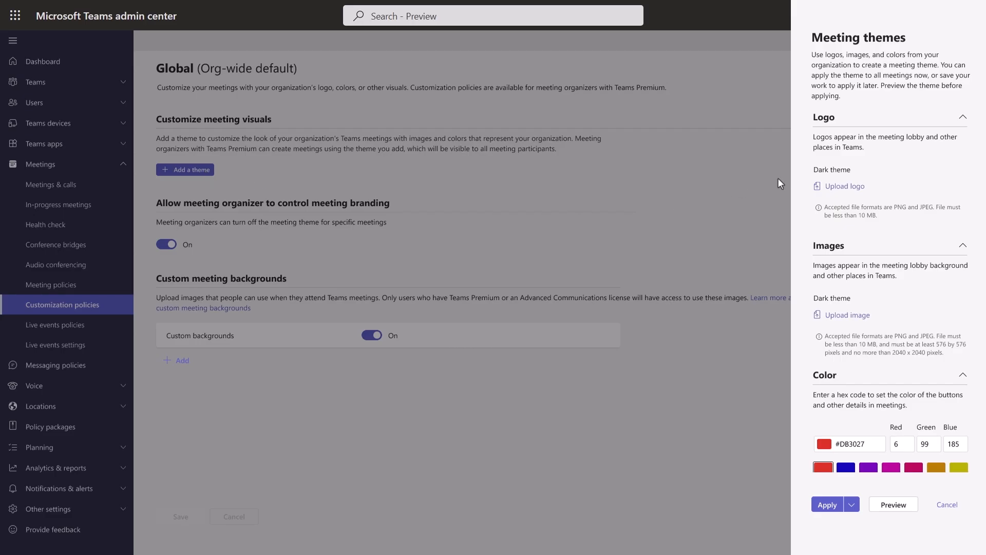
mouse_move(798, 315)
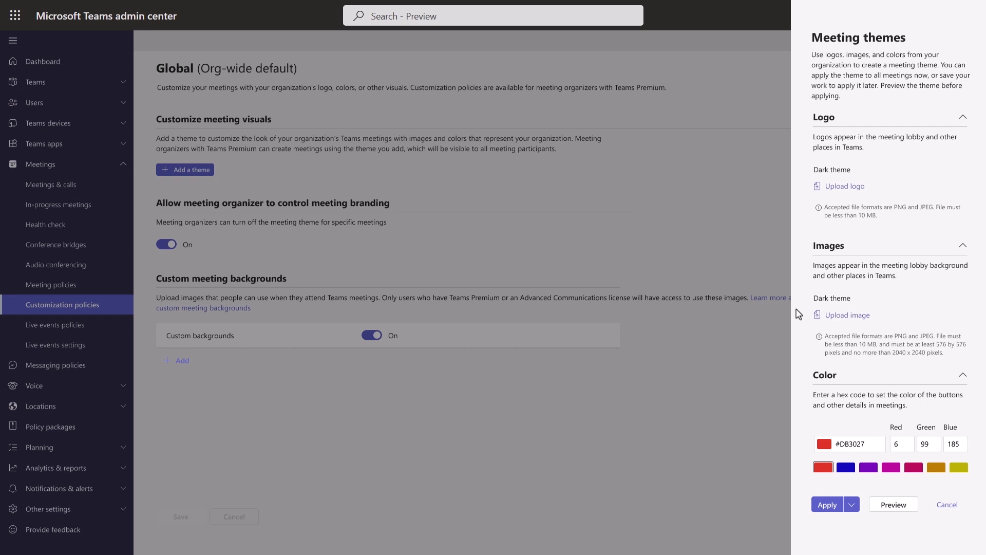
mouse_move(801, 494)
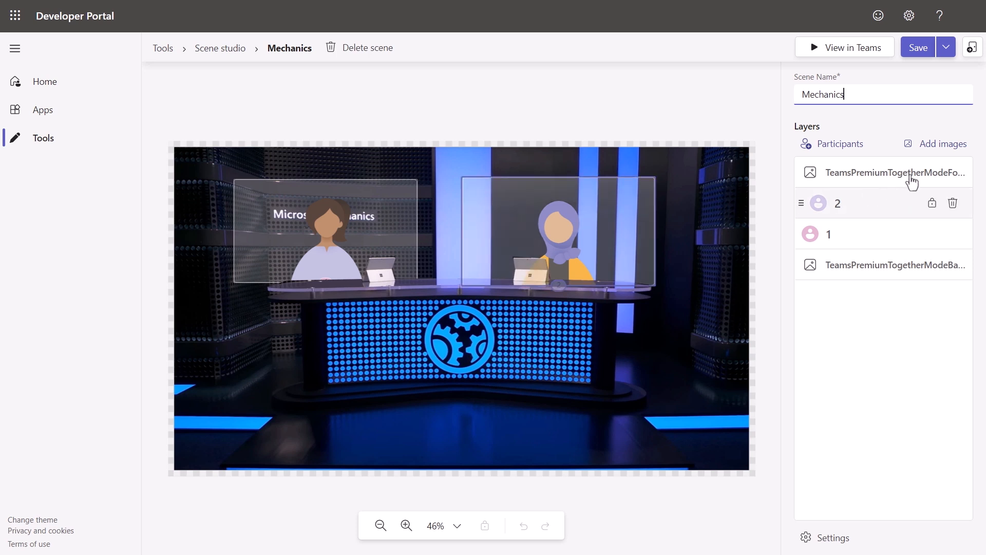
Raise the Mechanics scene to 3 participants and select the new participant 3 spot
click(837, 203)
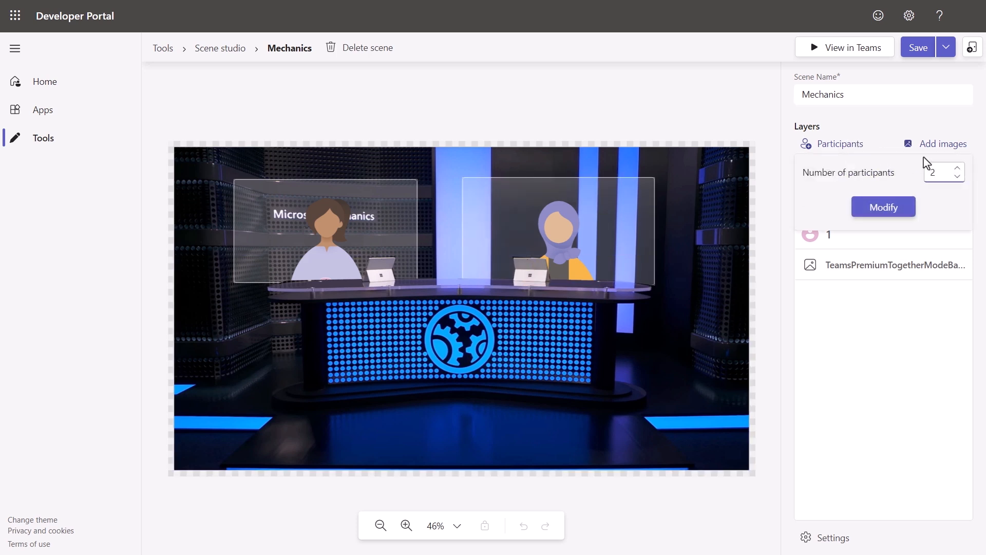
click(882, 206)
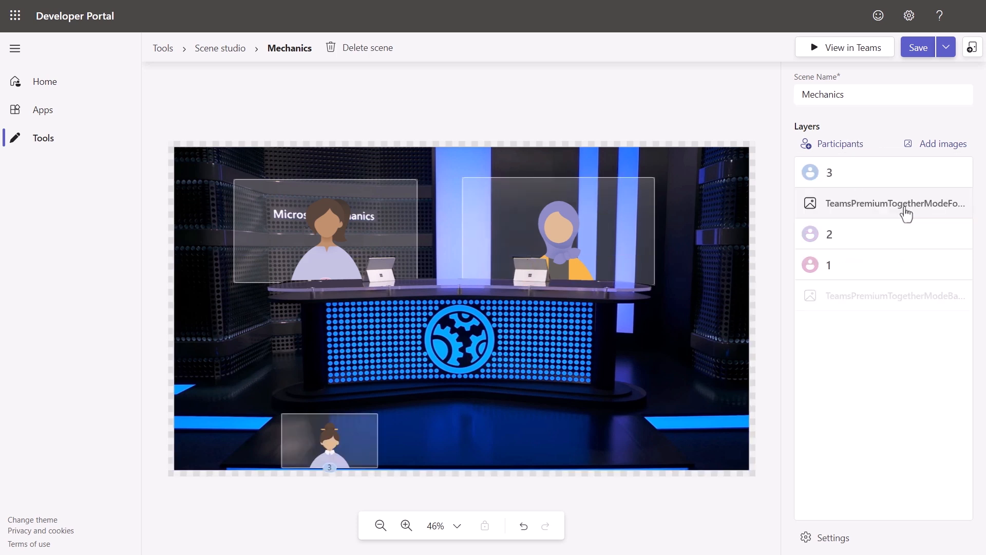
click(829, 171)
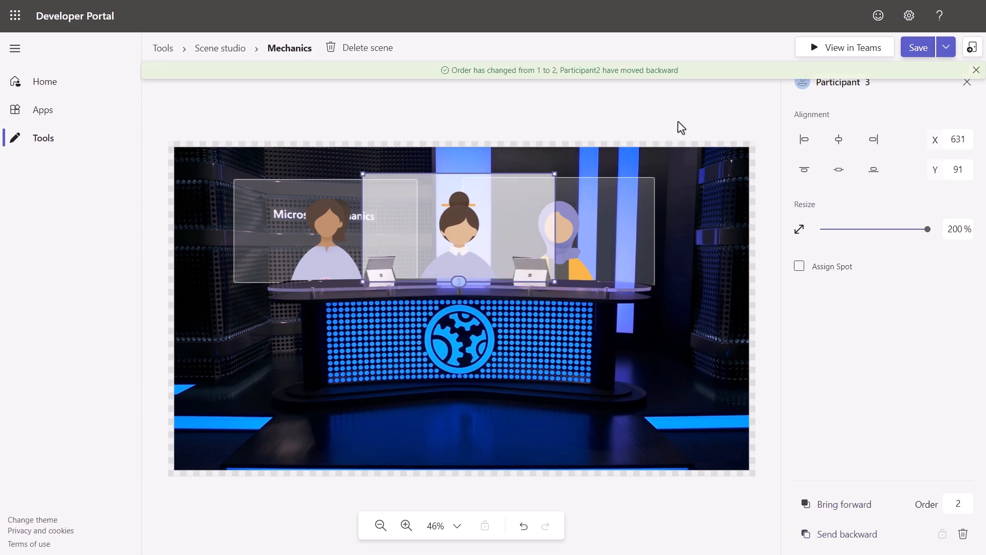
click(917, 46)
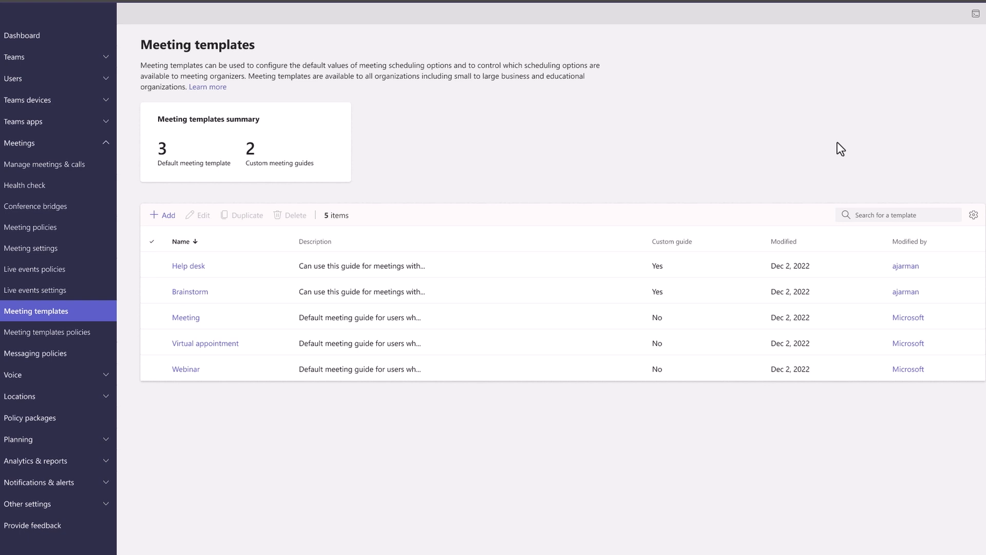
mouse_move(177, 193)
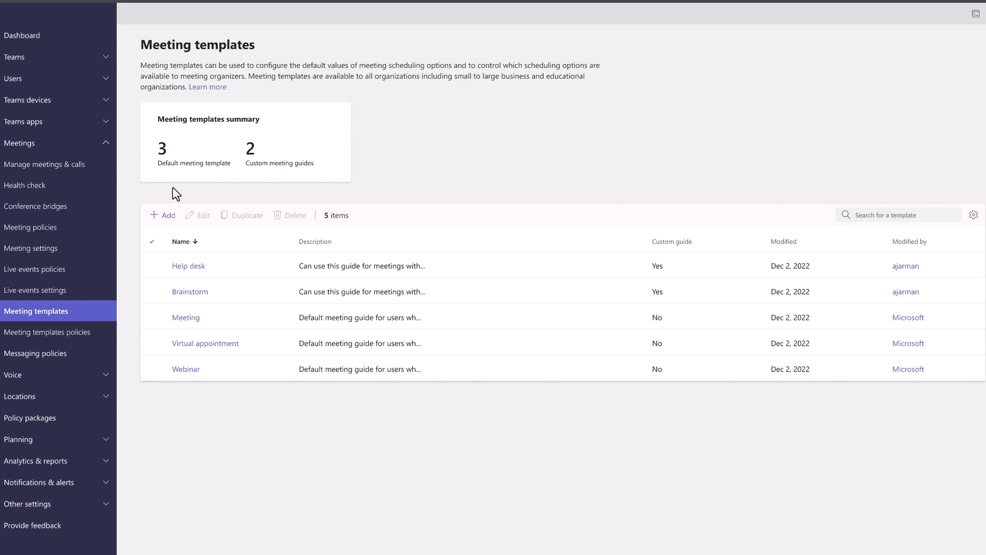
mouse_move(168, 225)
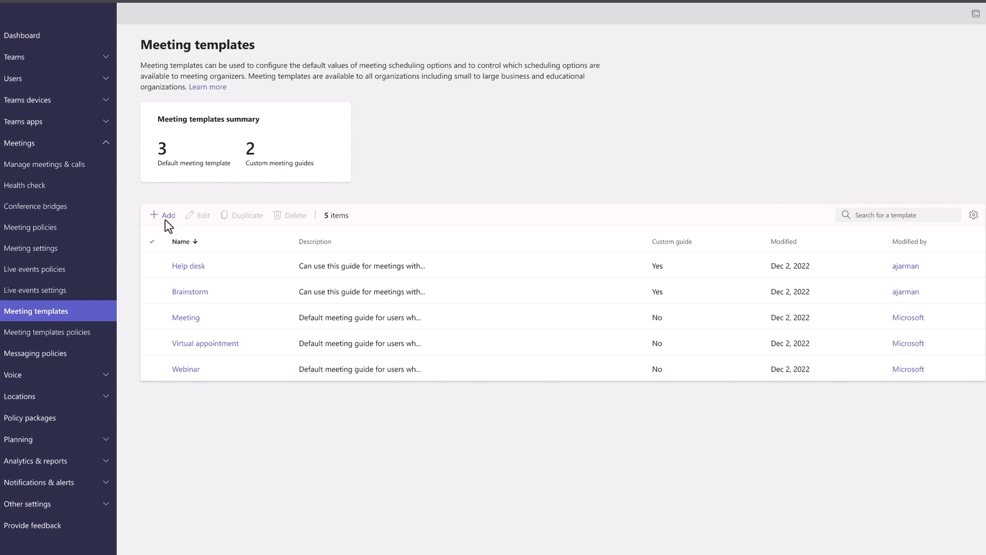
Add a Client call template described for partner meetings, interviews and brainstorming, and save it
click(168, 214)
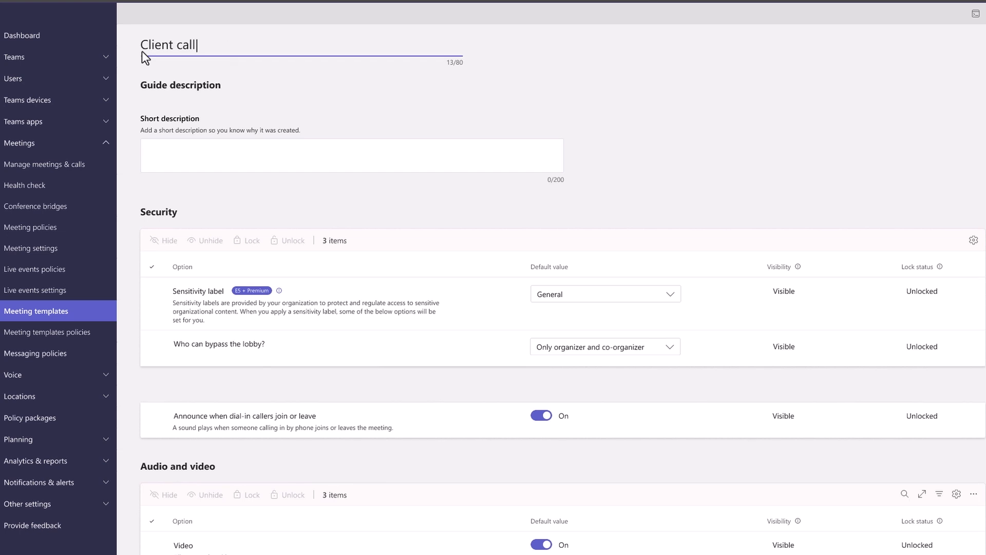
text(Can use this guide for meetings with partners, interviews, brainstorming sessions, or any other calls with external users)
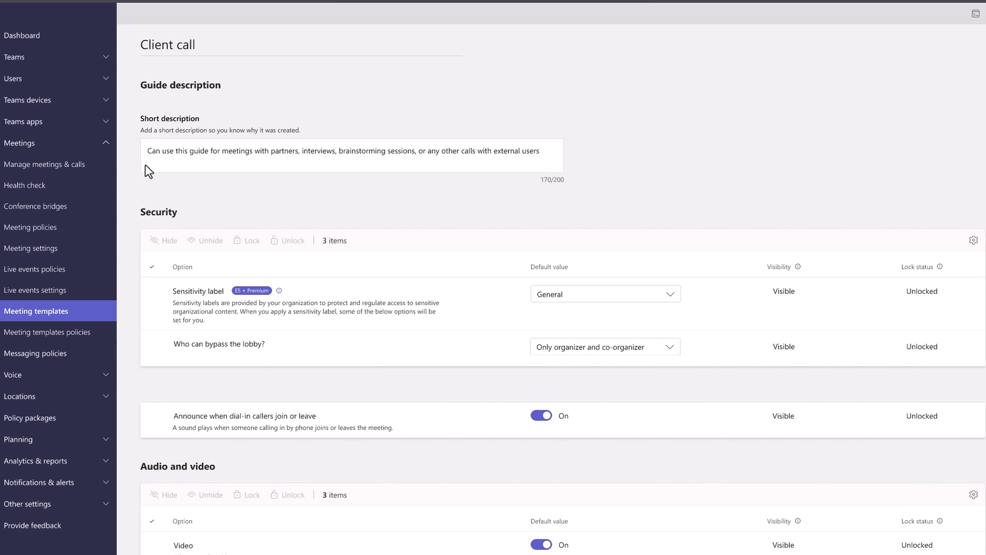
mouse_move(148, 197)
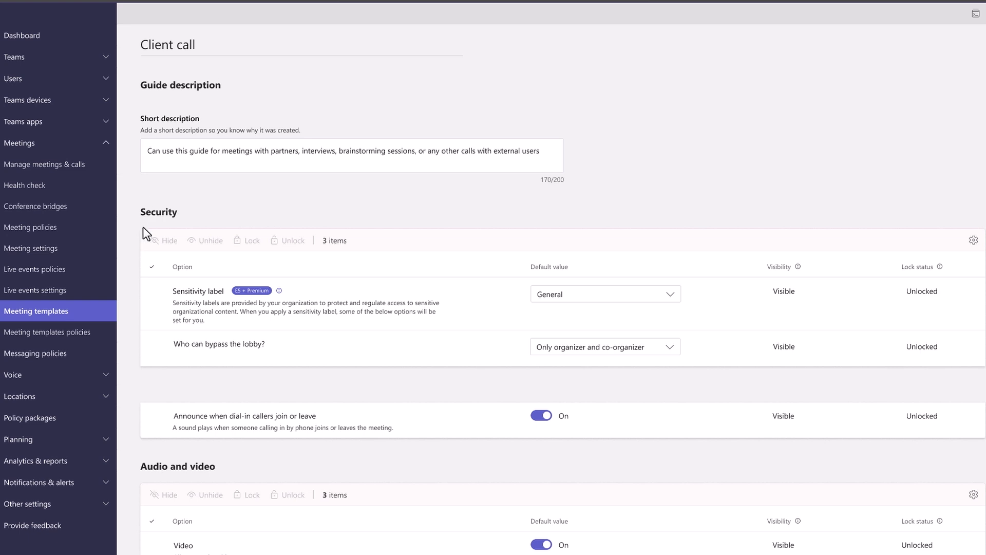
mouse_move(142, 419)
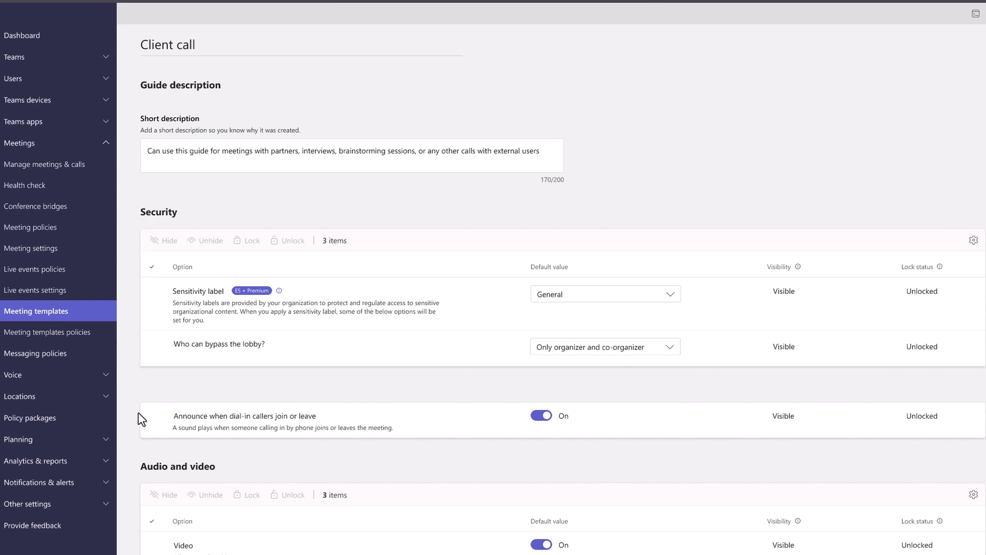
mouse_move(129, 524)
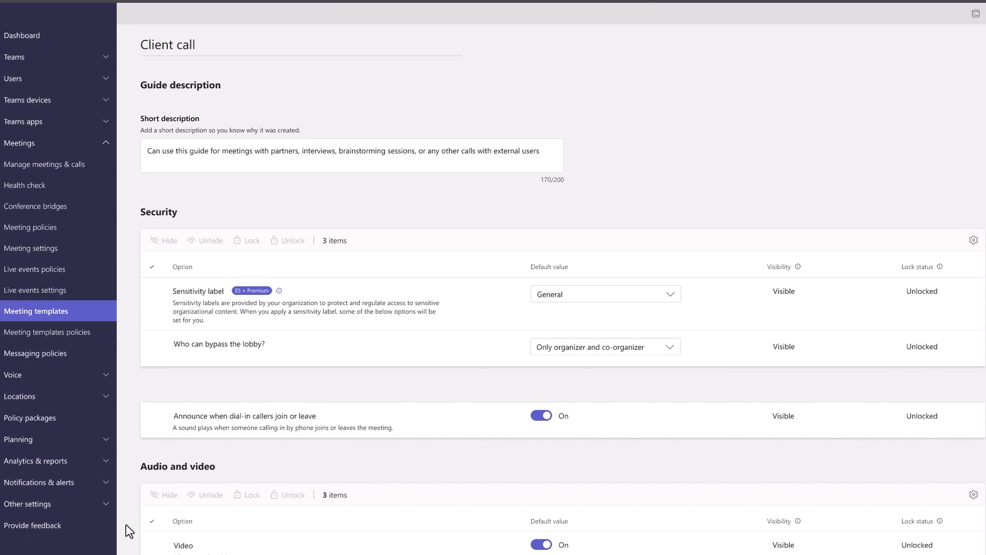
scroll(down, 3)
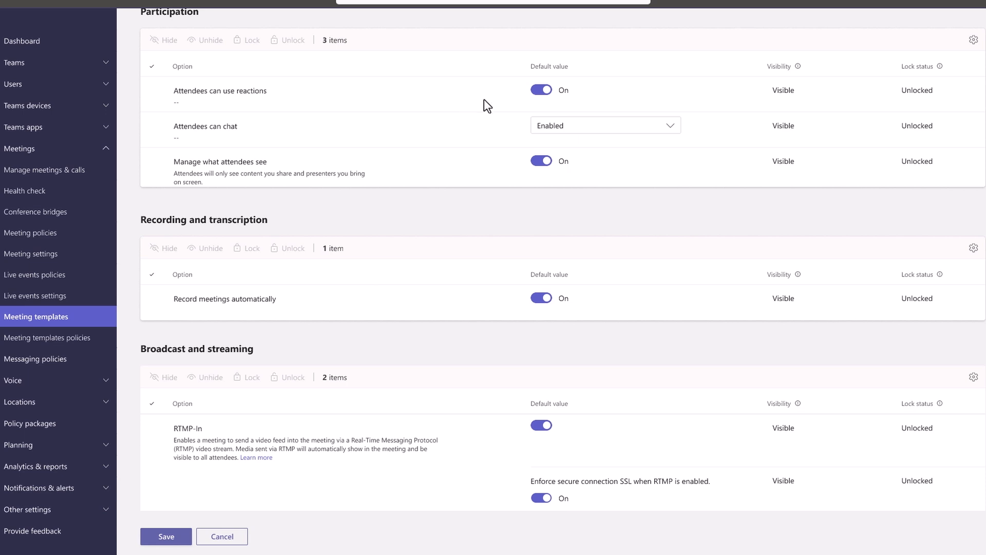
mouse_move(487, 135)
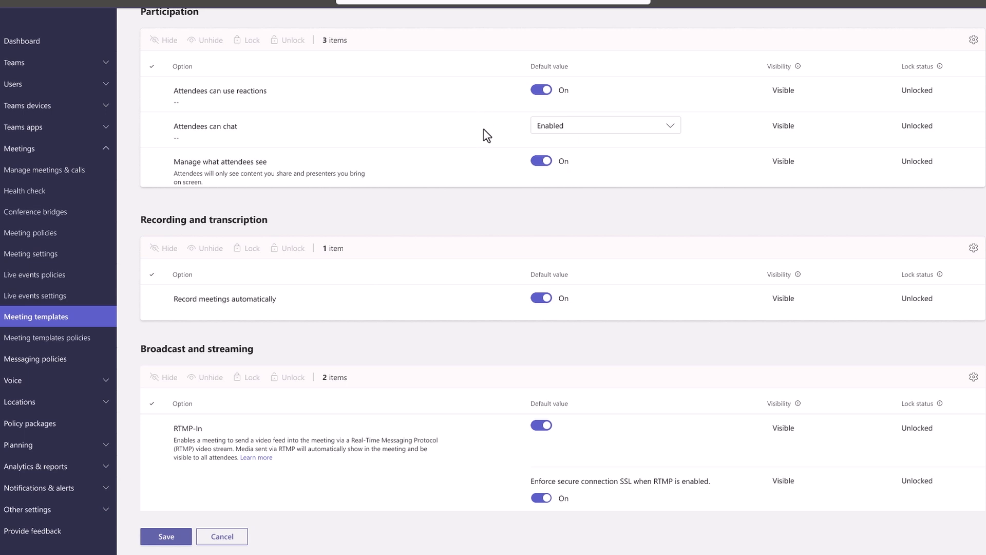
mouse_move(485, 180)
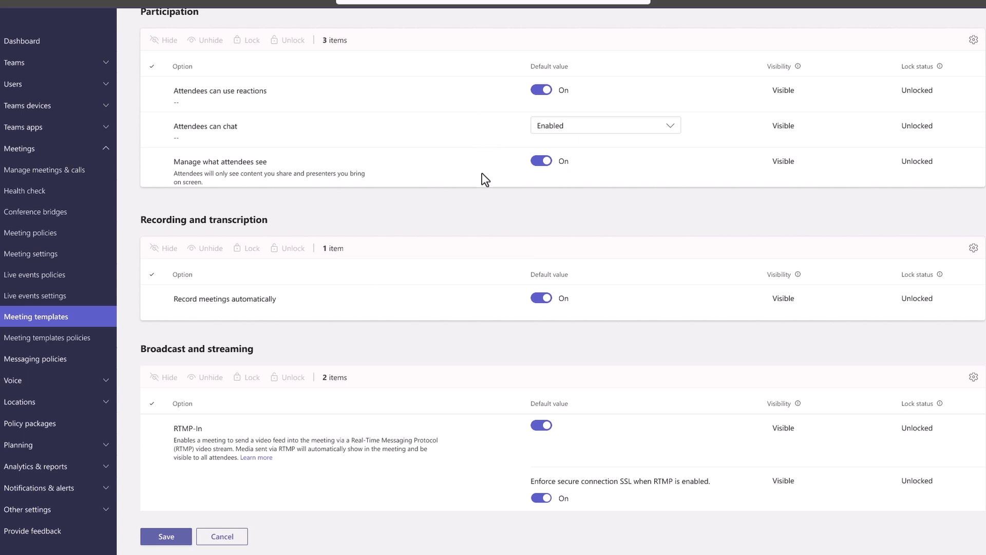
mouse_move(476, 301)
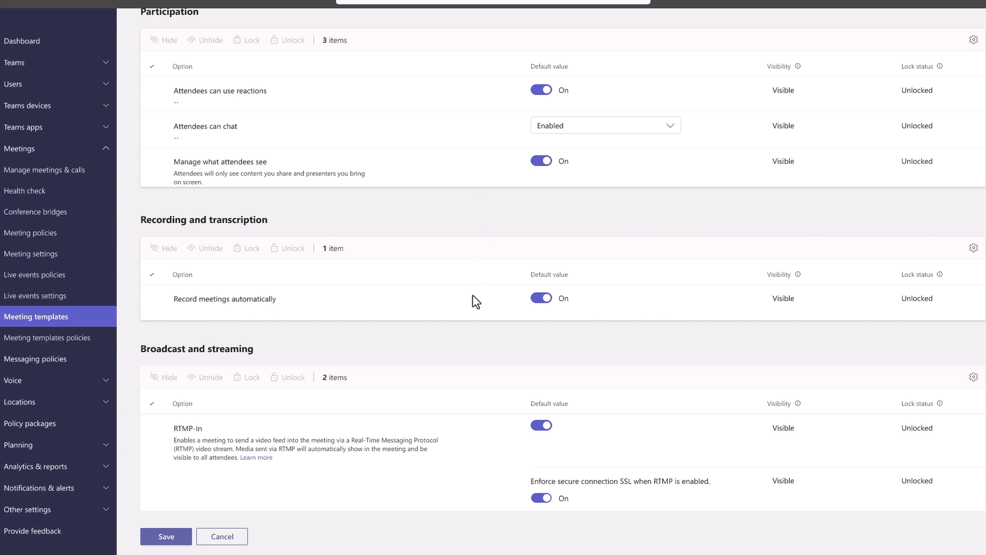
mouse_move(375, 479)
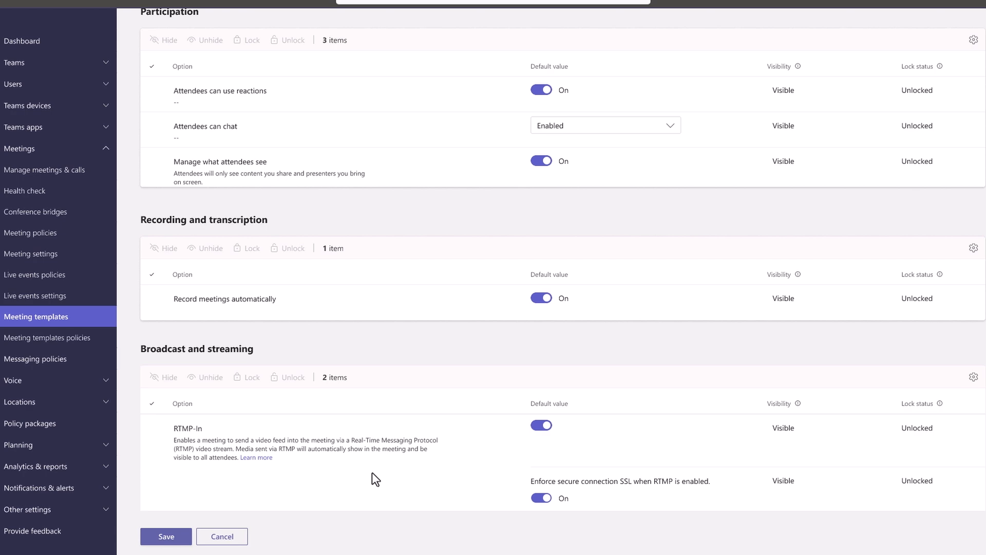
click(47, 340)
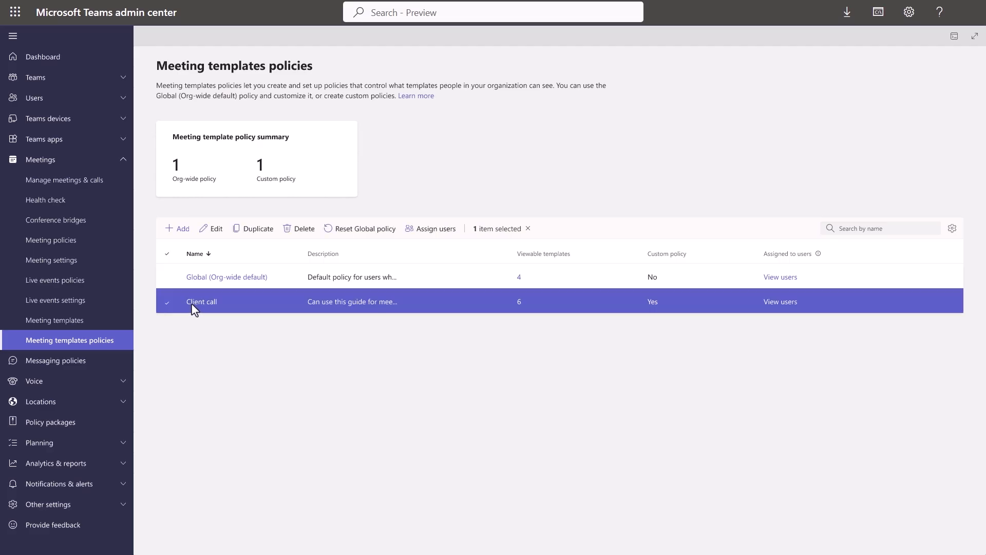
Select the Client call policy and apply it to the two chosen users
click(434, 228)
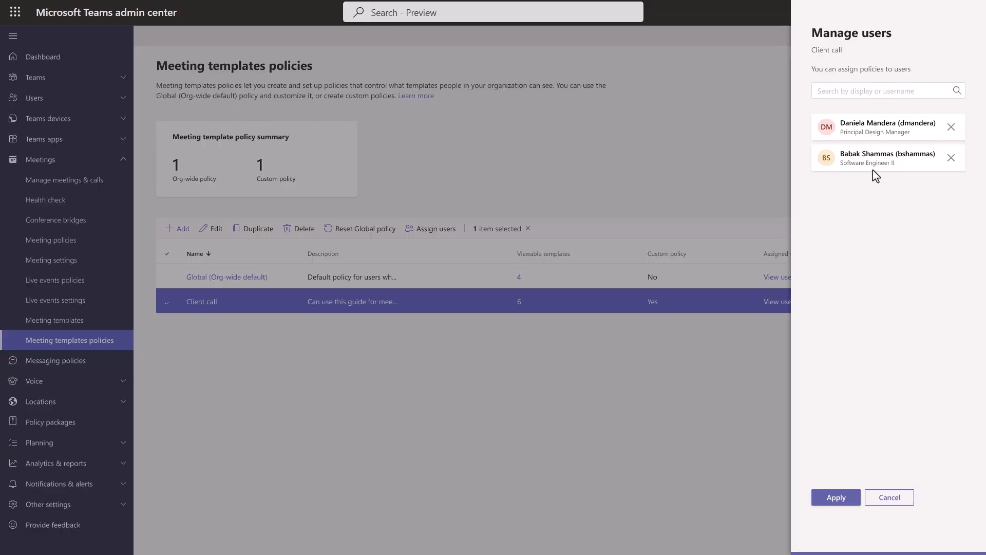
click(835, 497)
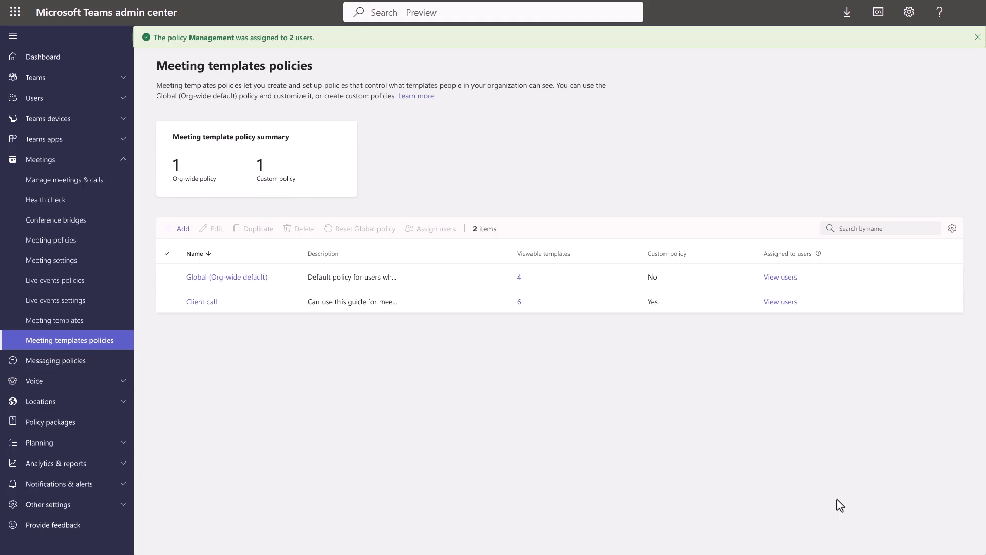